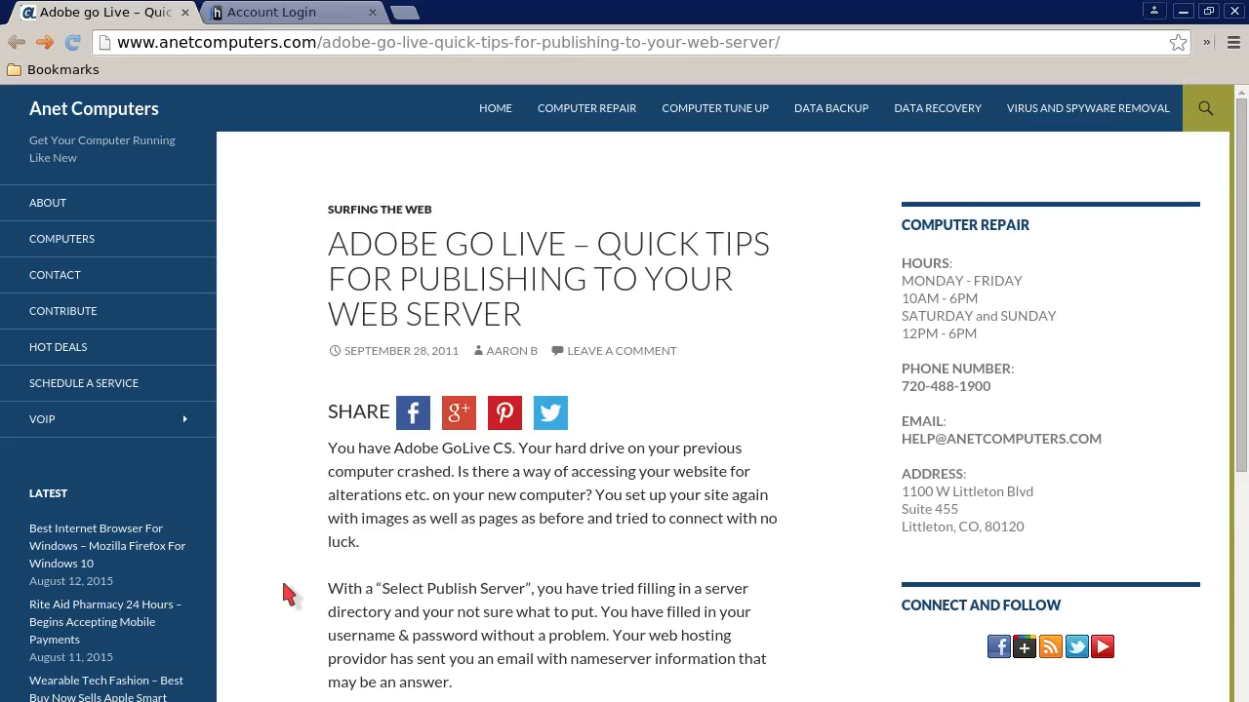
- Read down through the Anet Computers blog post on publishing GoLive sites
{"action": "scroll", "scroll_direction": "down", "scroll_amount": 3}
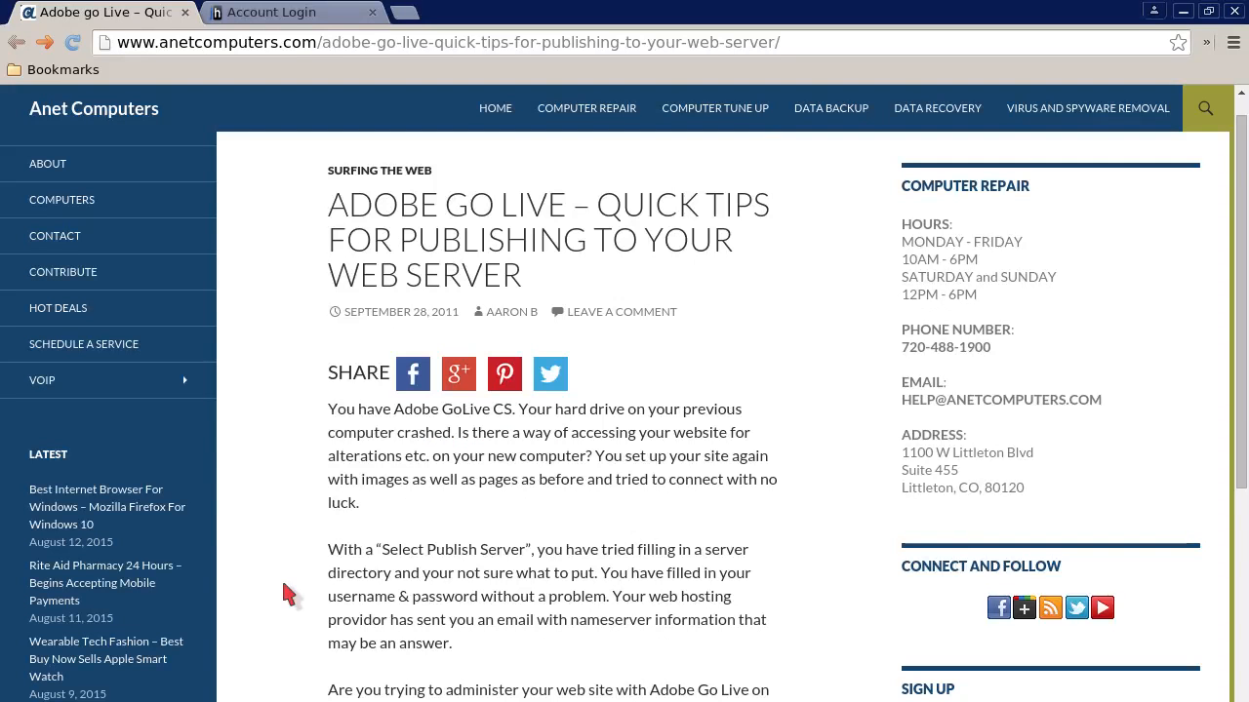
{"action": "scroll", "scroll_direction": "down", "scroll_amount": 3}
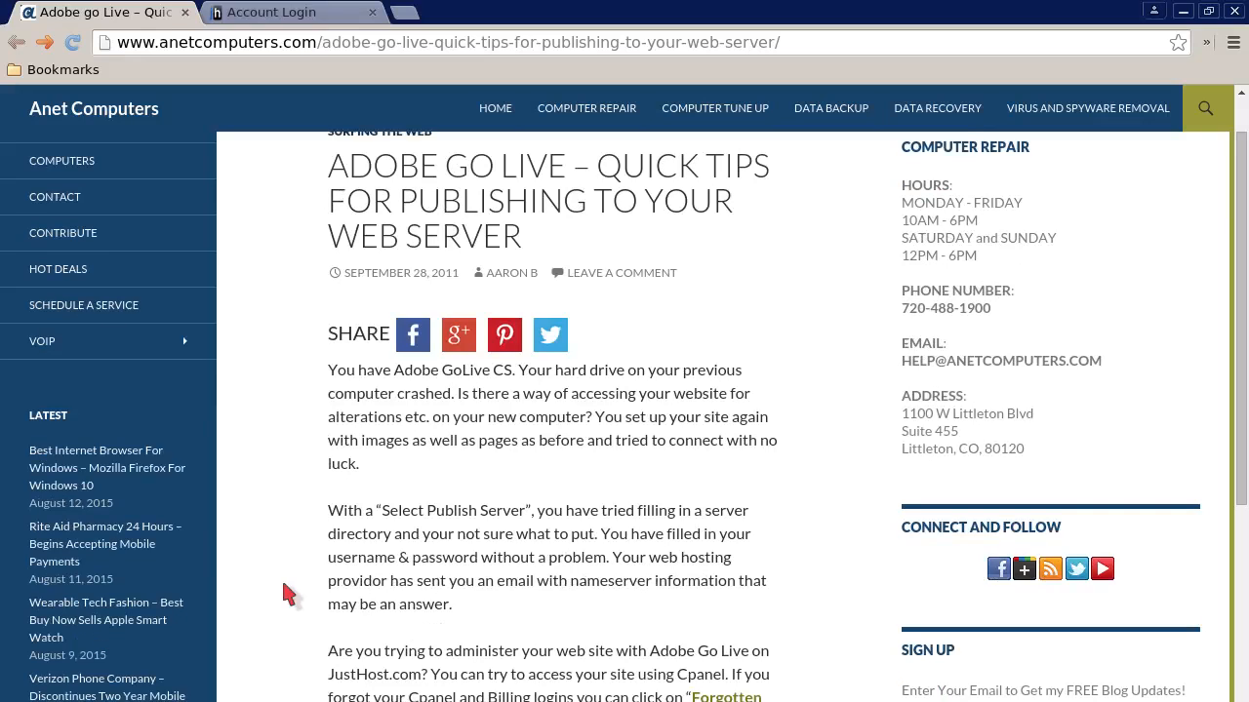
{"action": "scroll", "scroll_direction": "down", "scroll_amount": 3}
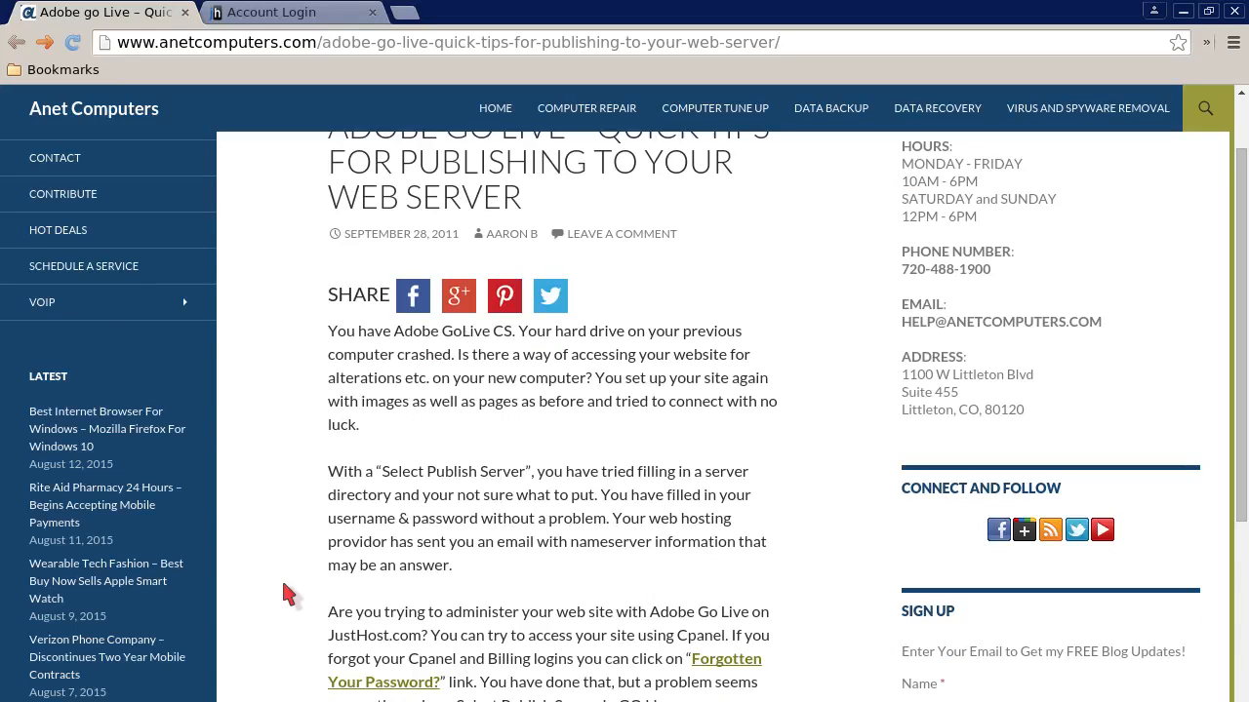
{"action": "scroll", "scroll_direction": "down", "scroll_amount": 3}
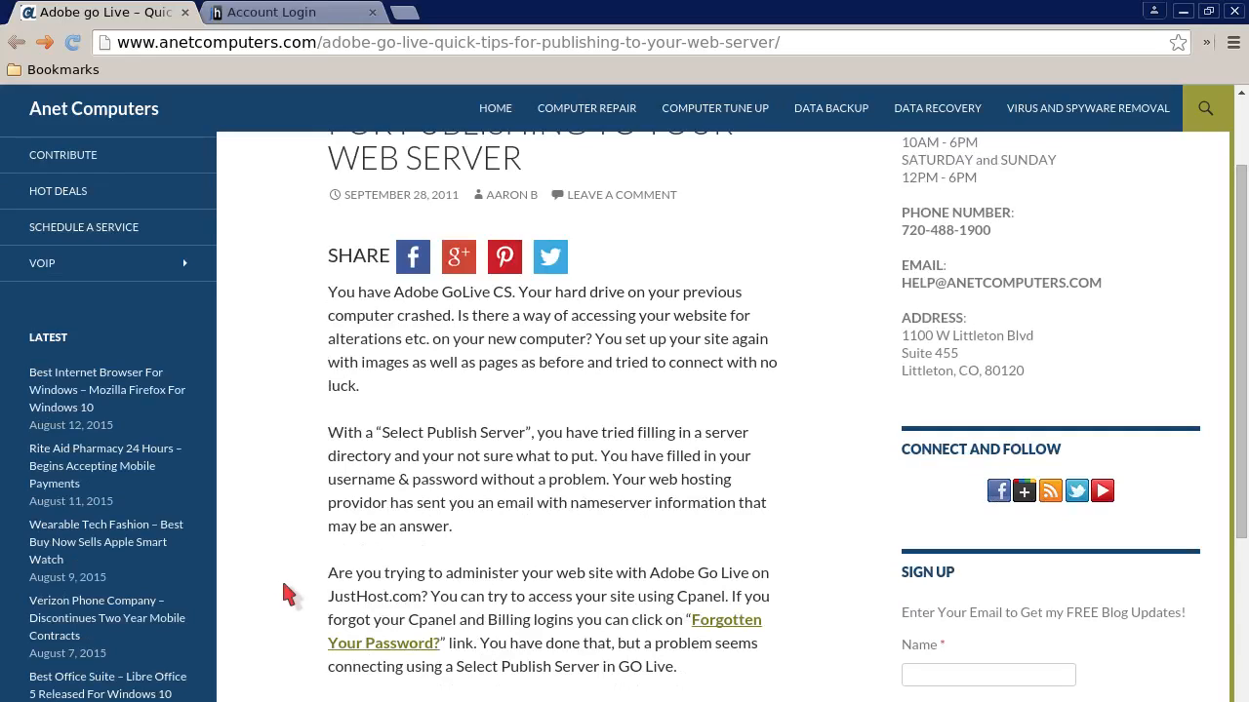
{"action": "scroll", "scroll_direction": "down", "scroll_amount": 3}
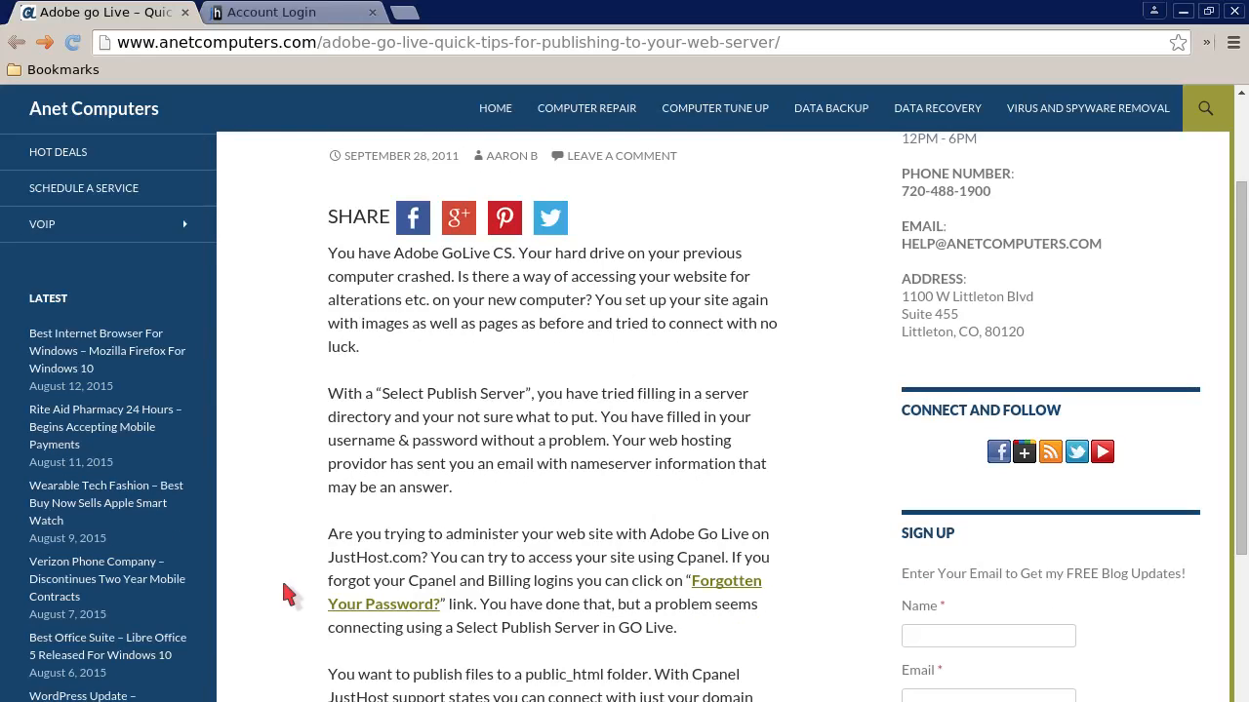
{"action": "scroll", "scroll_direction": "down", "scroll_amount": 3}
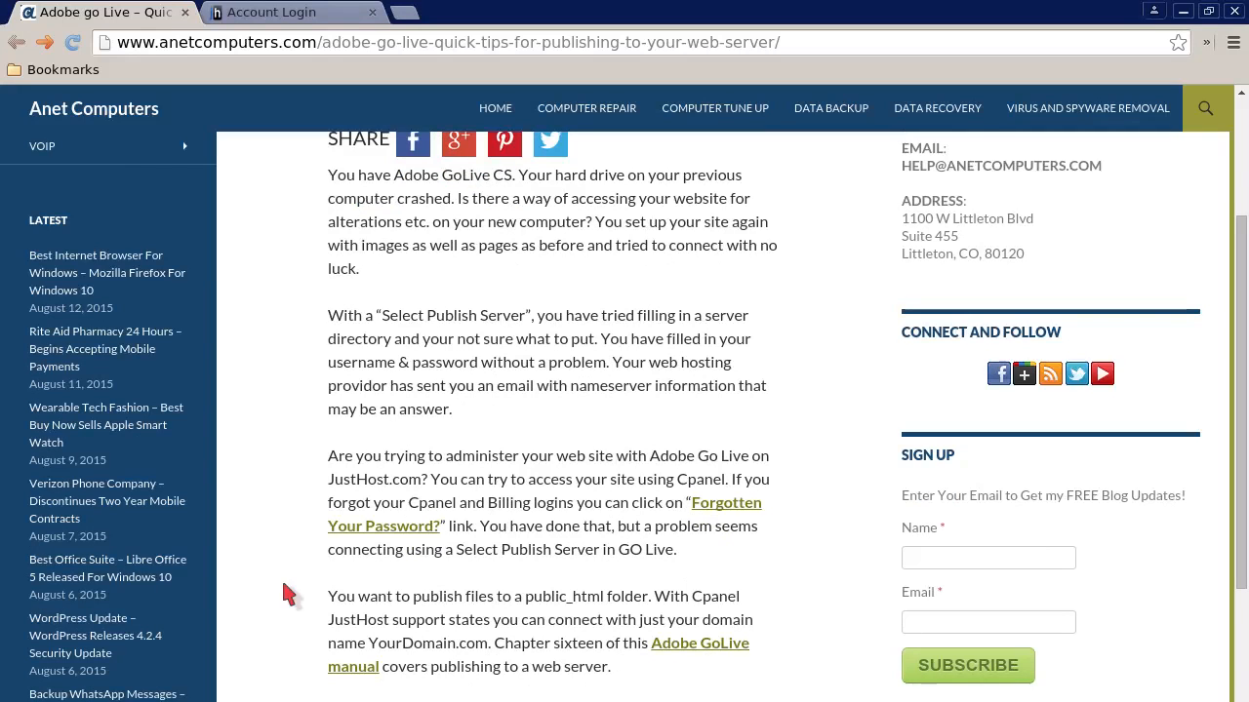
{"action": "scroll", "scroll_direction": "down", "scroll_amount": 3}
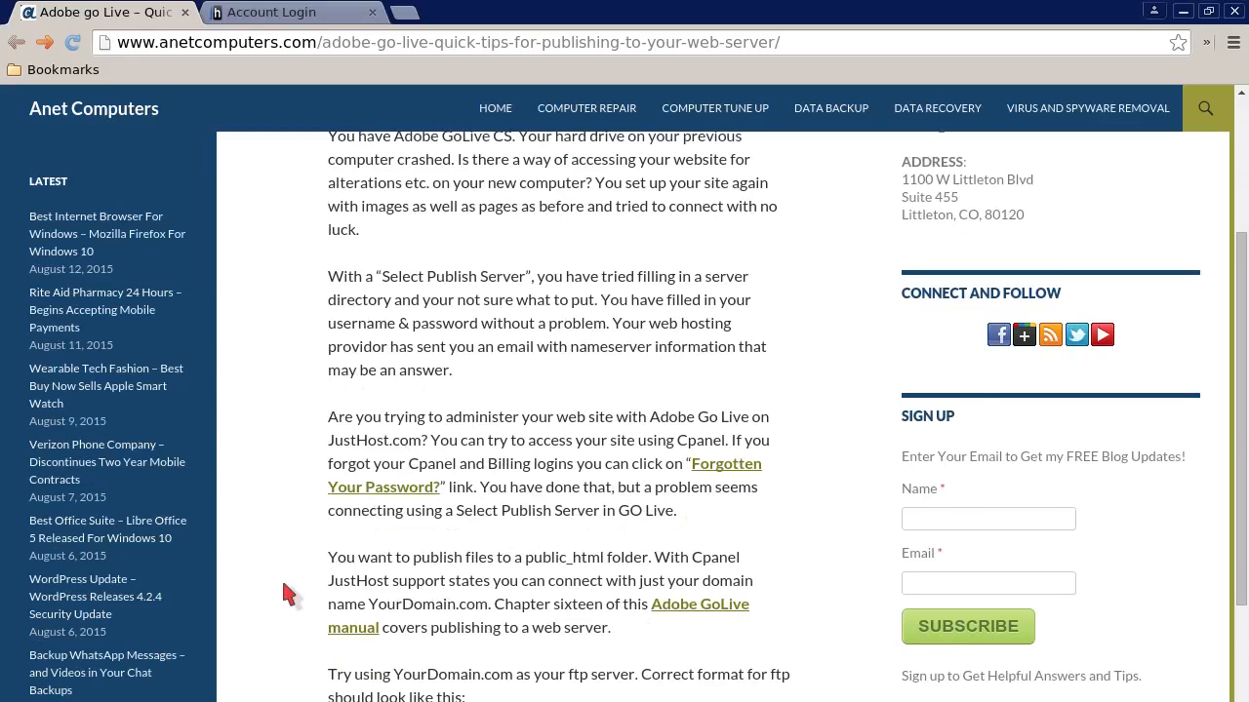
{"action": "scroll", "scroll_direction": "down", "scroll_amount": 3}
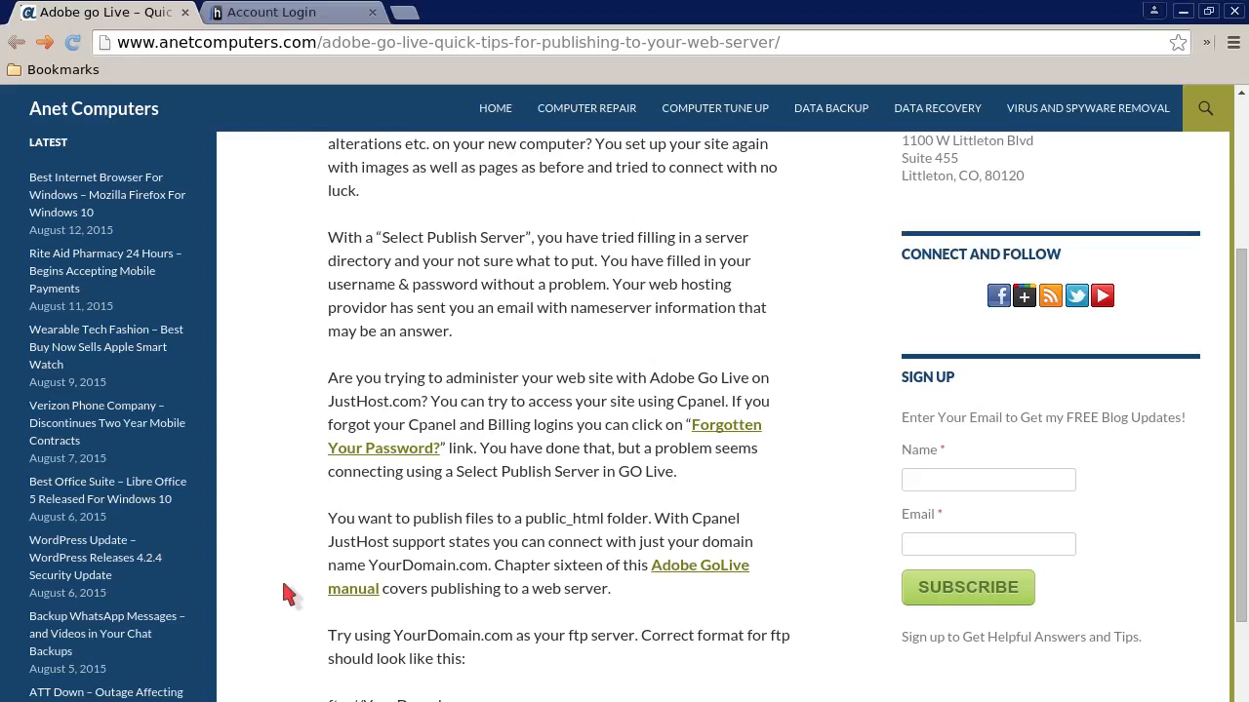
{"action": "scroll", "scroll_direction": "down", "scroll_amount": 3}
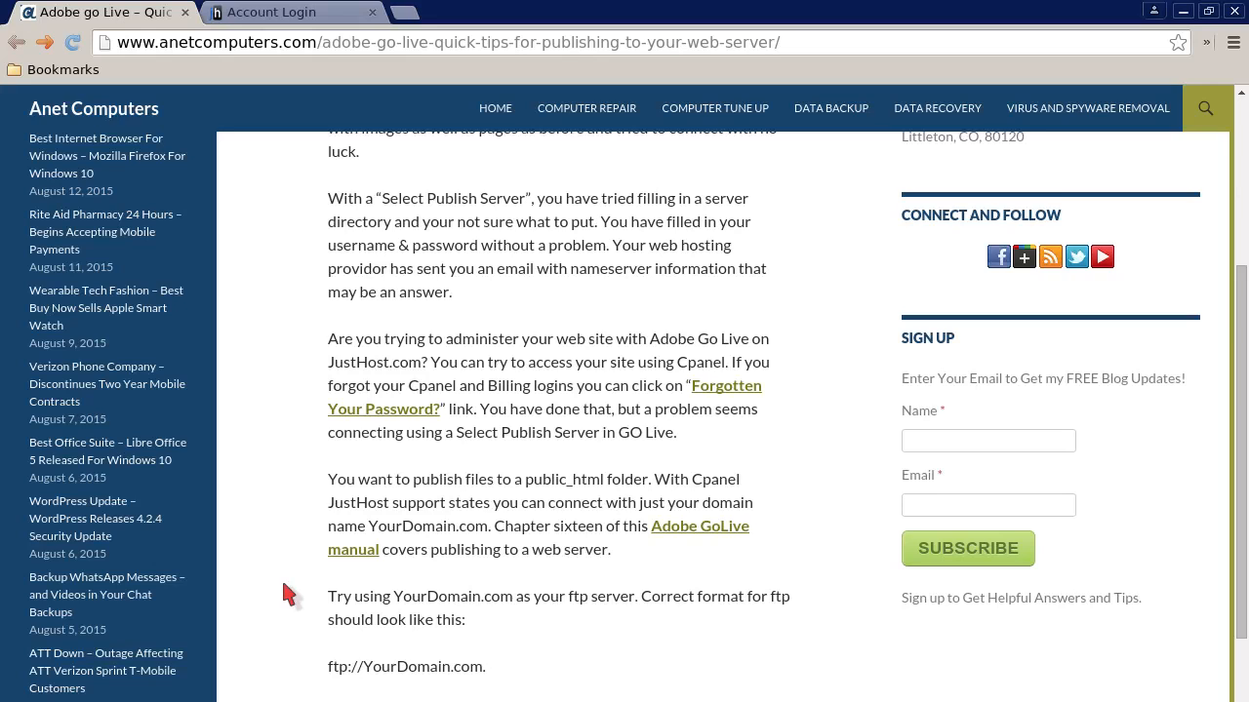
{"action": "scroll", "scroll_direction": "down", "scroll_amount": 3}
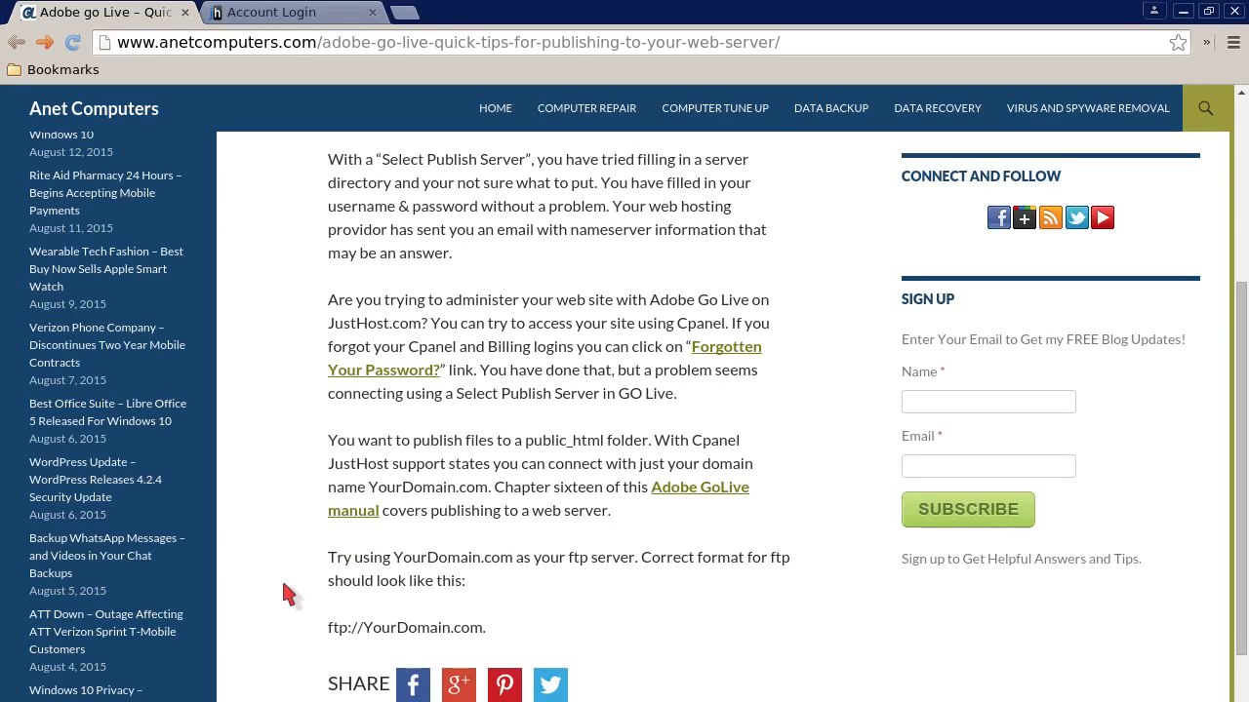
{"action": "scroll", "scroll_direction": "down", "scroll_amount": 3}
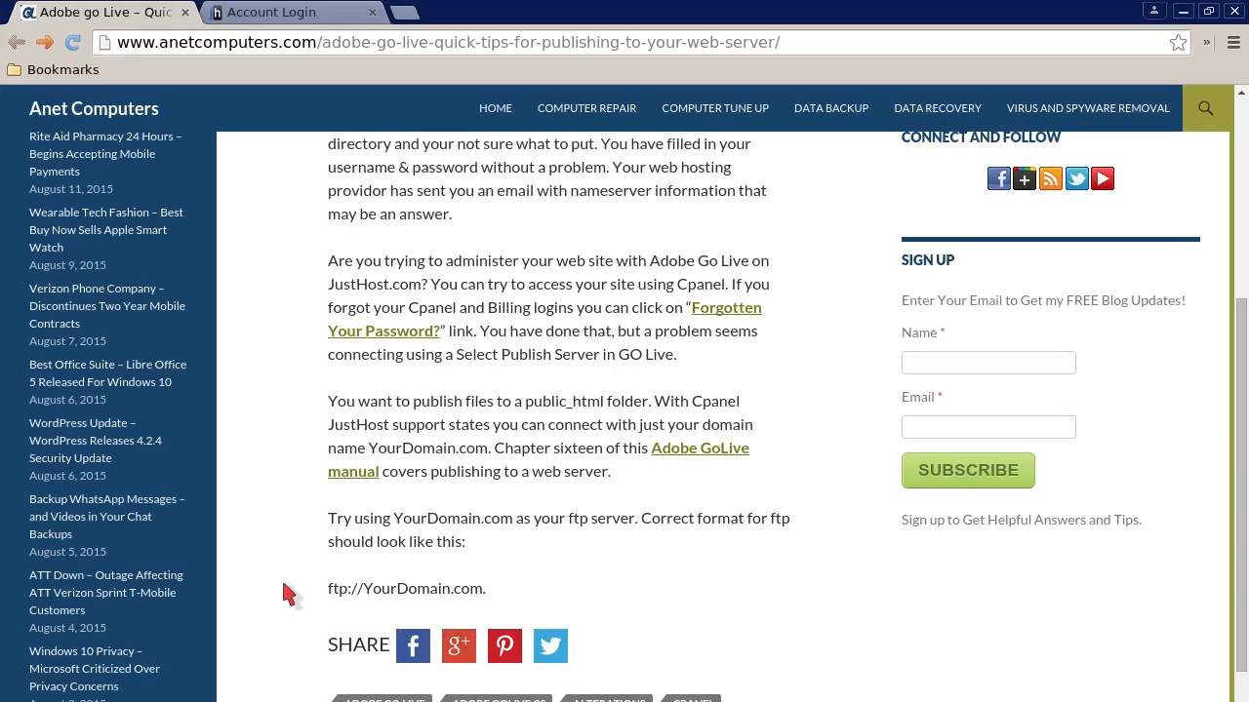
{"action": "scroll", "scroll_direction": "down", "scroll_amount": 3}
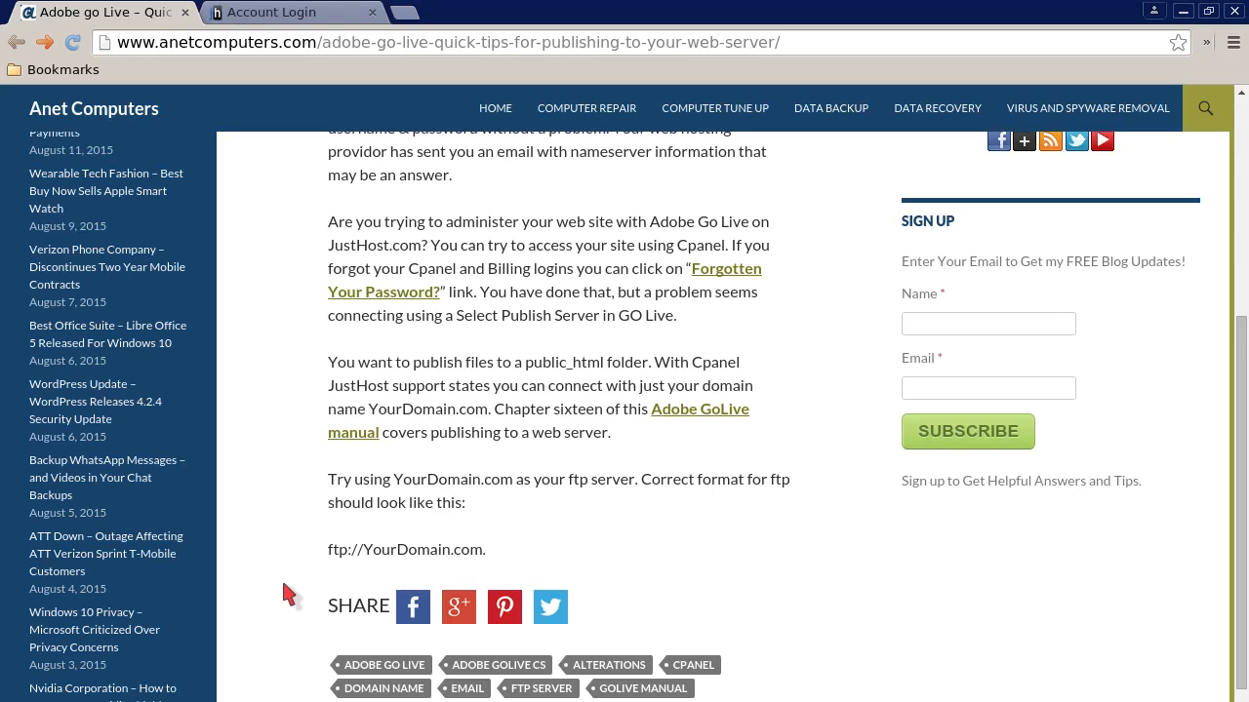
{"action": "scroll", "scroll_direction": "down", "scroll_amount": 3}
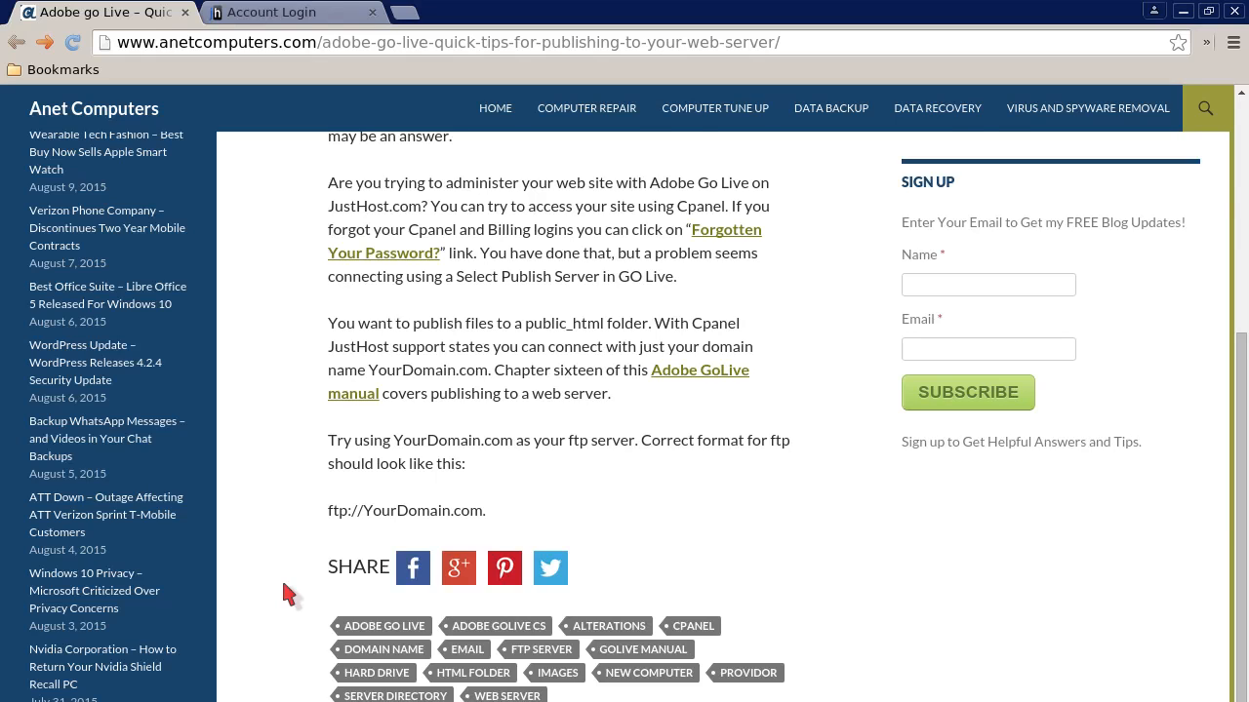
{"action": "scroll", "scroll_direction": "down", "scroll_amount": 3}
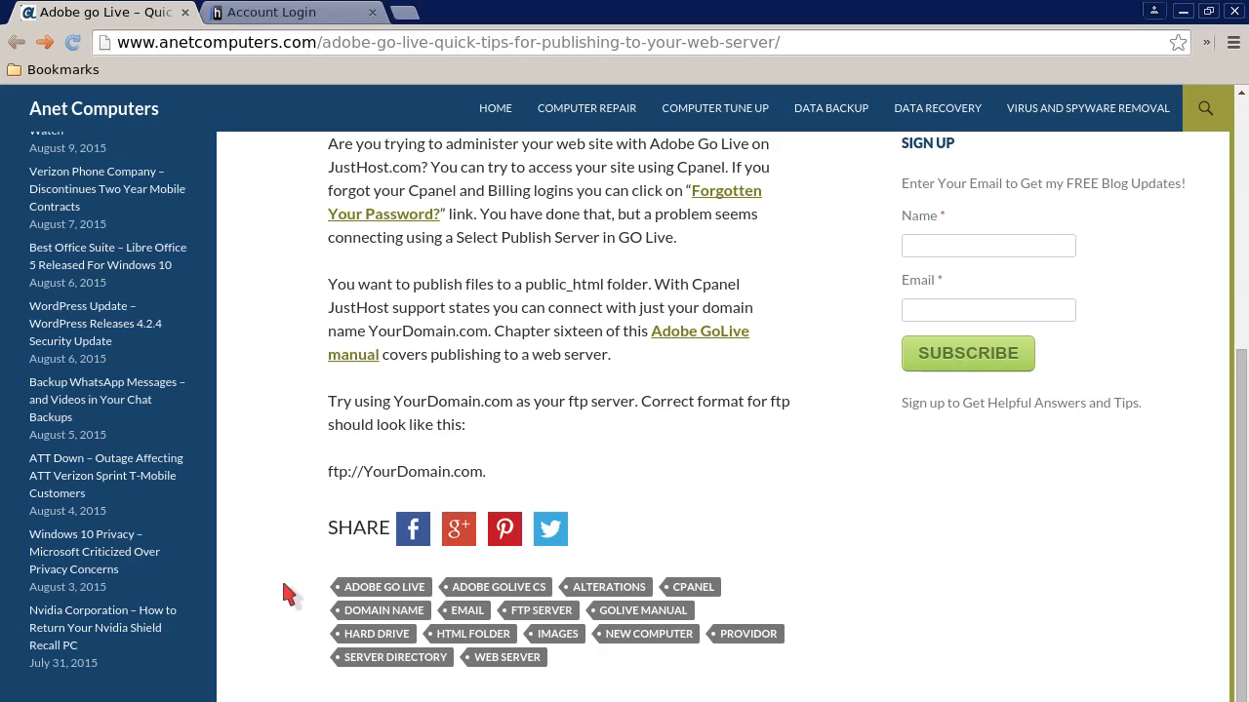
{"action": "mouse_move", "coordinate": [322, 20]}
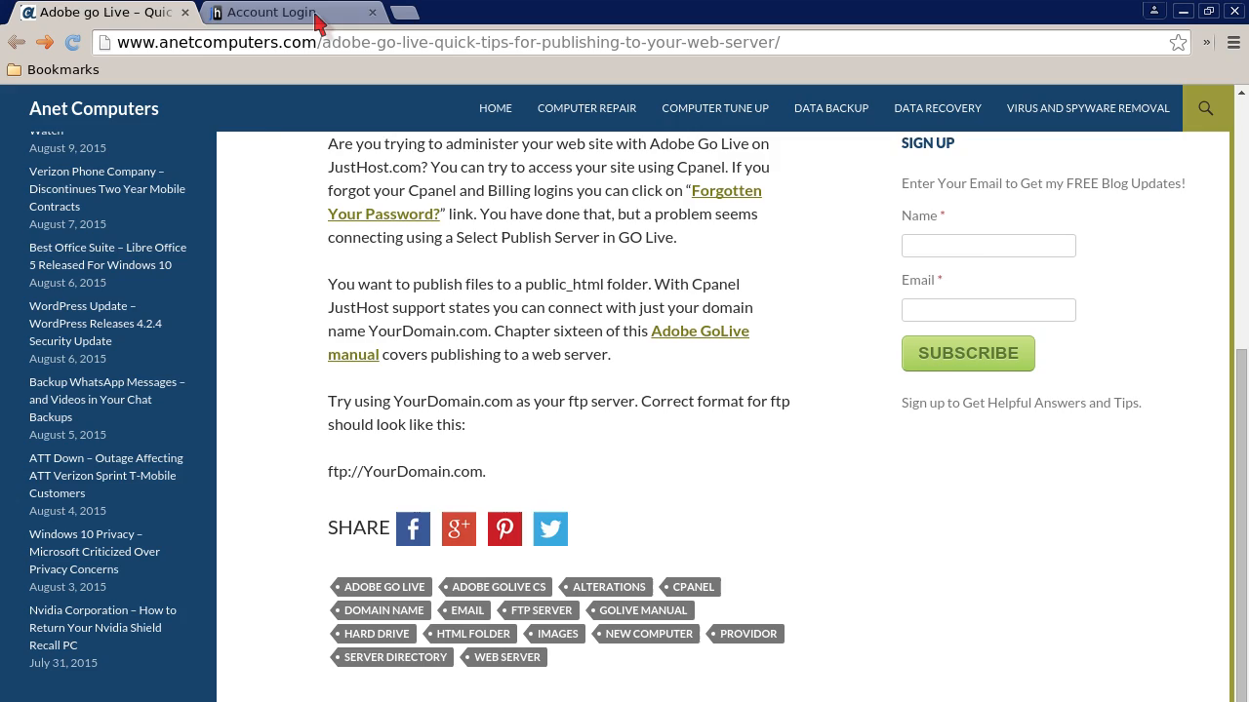
- From the JustHost Account Login page, go to the Forgot Password lookup by domain or username
{"action": "left_click", "coordinate": [282, 11]}
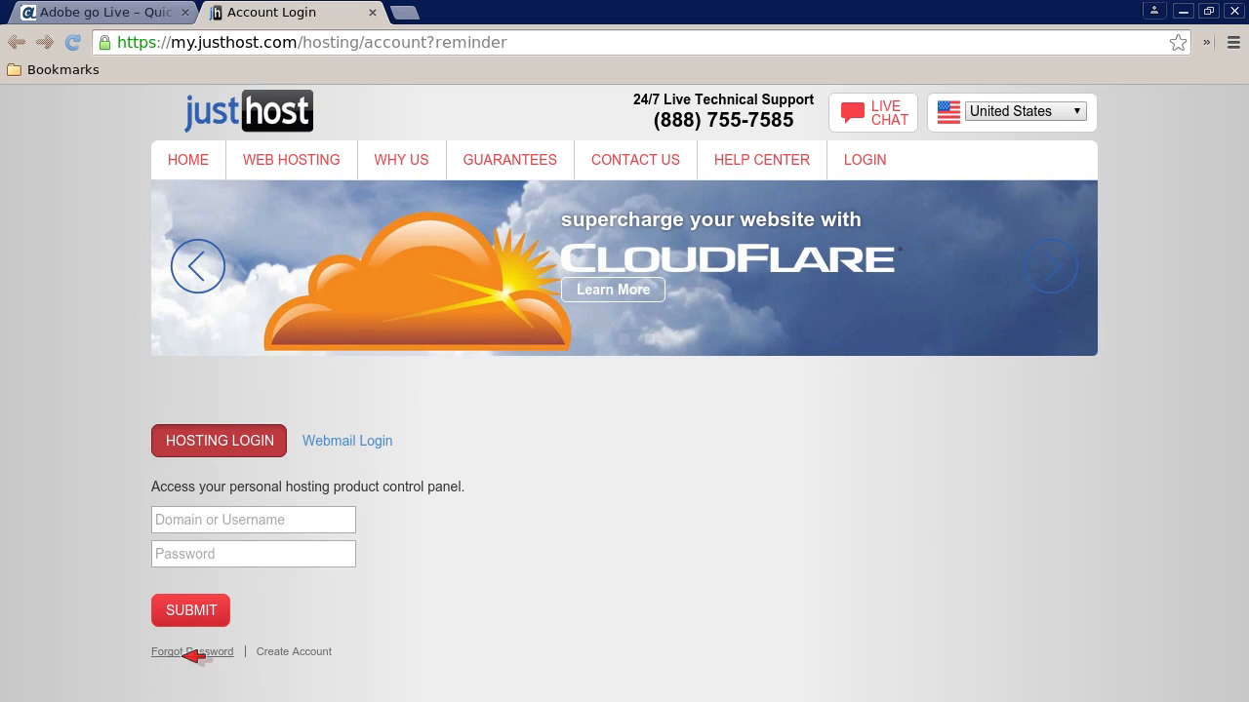
{"action": "left_click", "coordinate": [192, 651]}
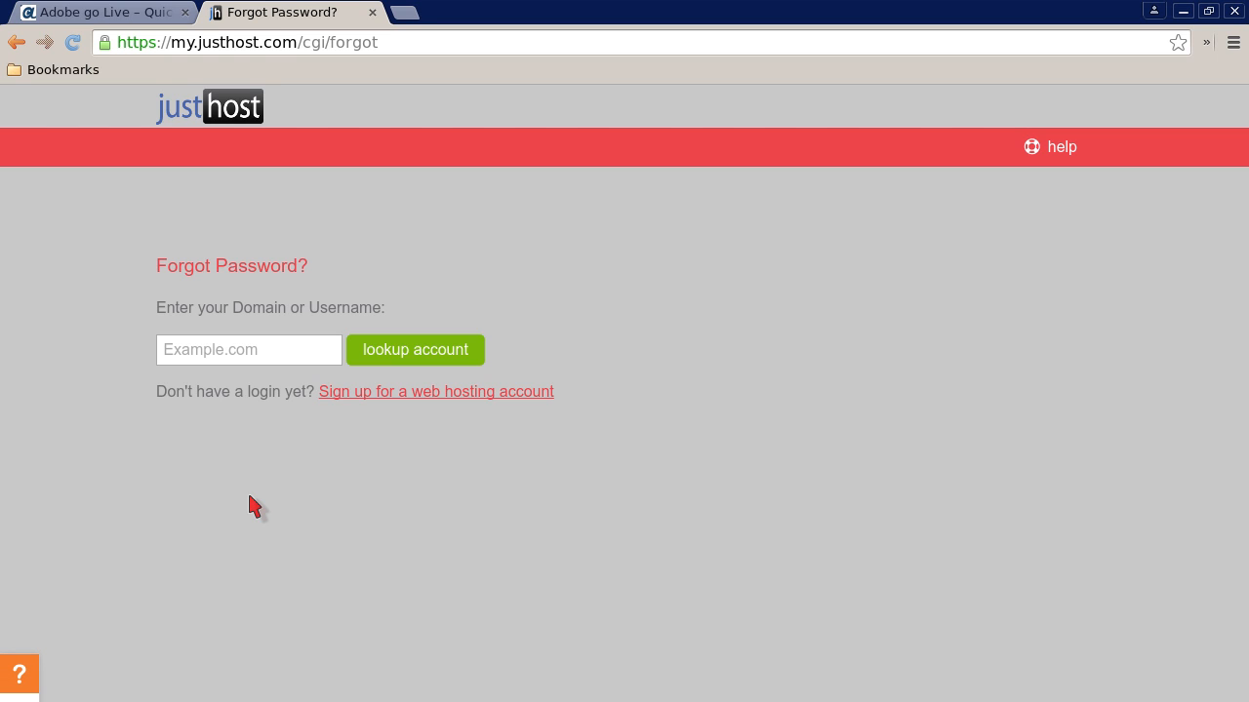
{"action": "mouse_move", "coordinate": [744, 523]}
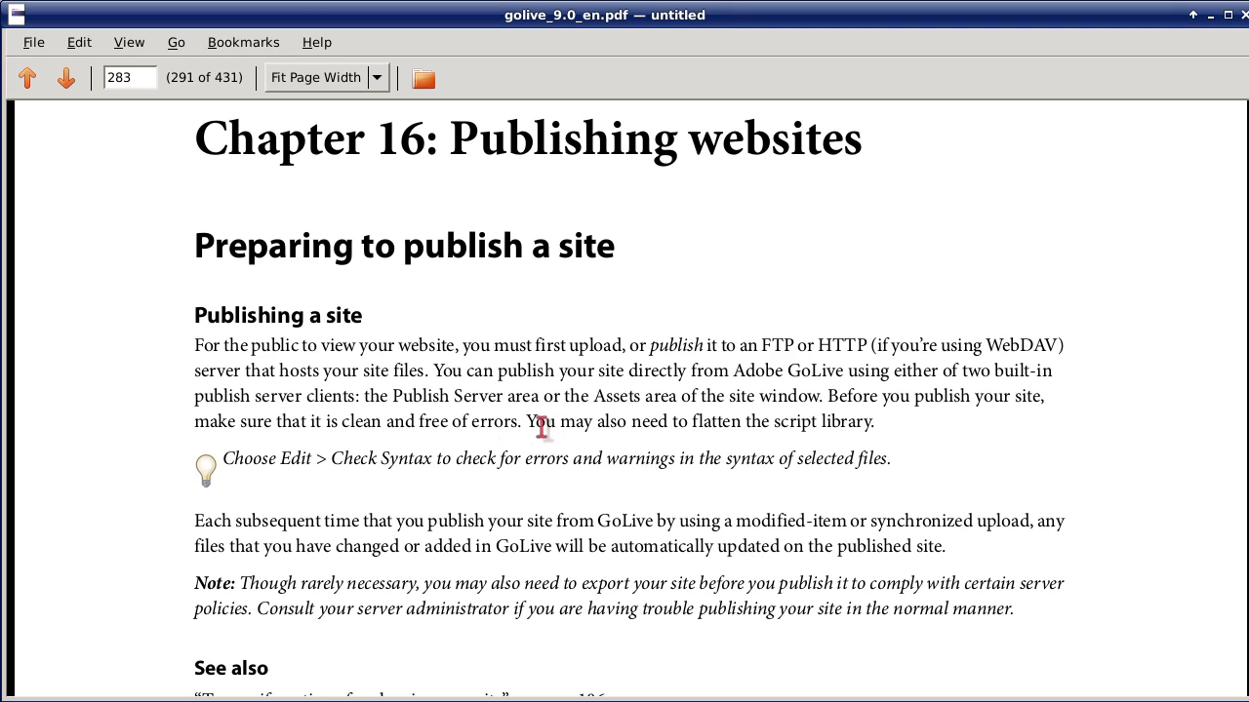
{"action": "mouse_move", "coordinate": [95, 273]}
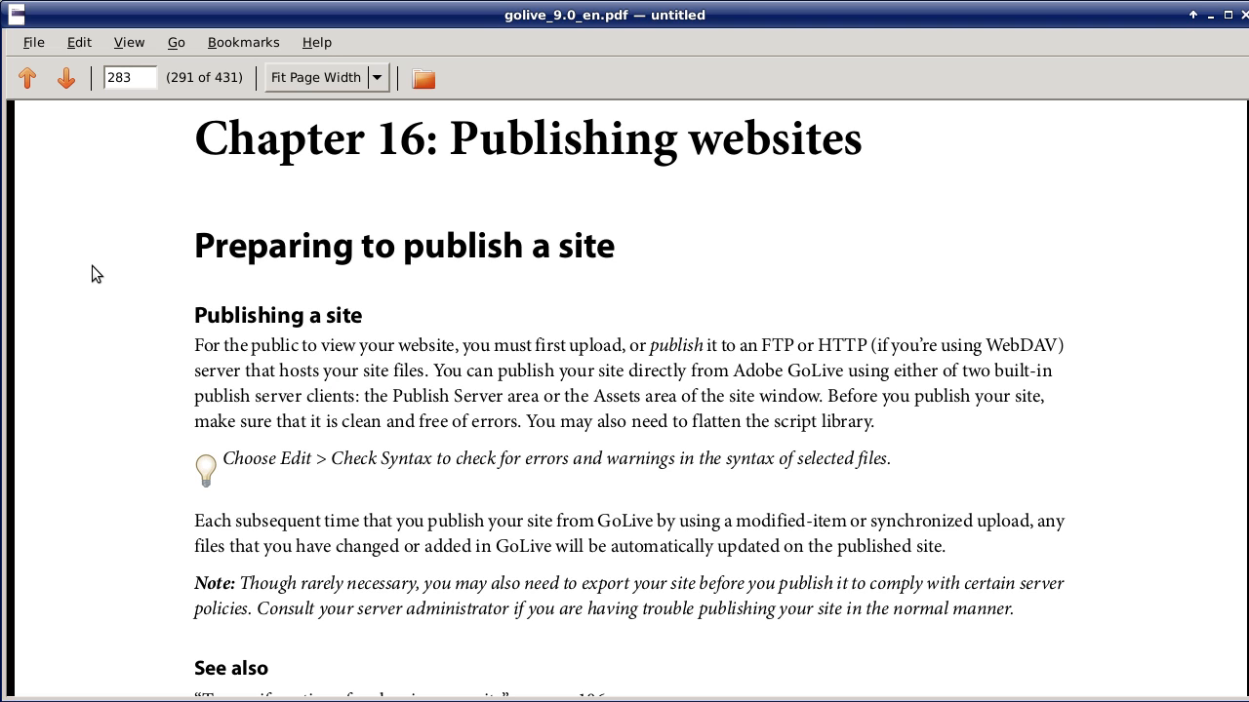
- Scroll through page 284 on publish server clients until 'To set up access to a publish server' on page 285
{"action": "scroll", "scroll_direction": "down", "scroll_amount": 3}
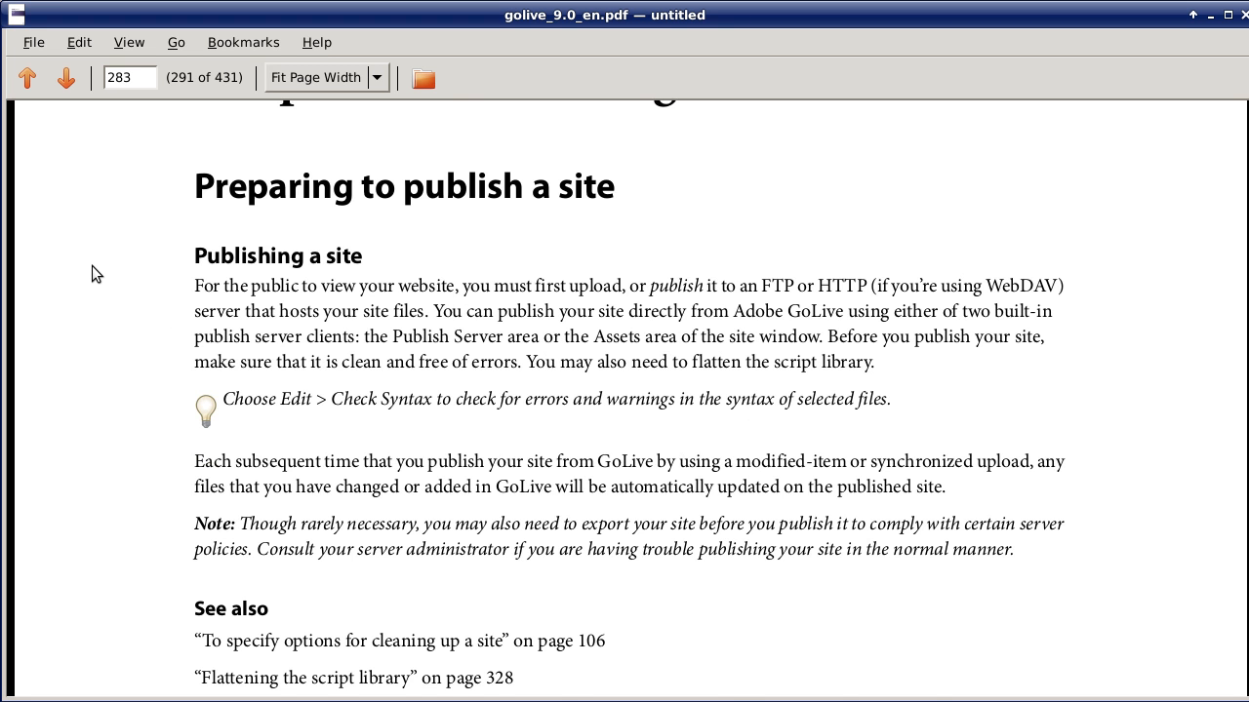
{"action": "scroll", "scroll_direction": "down", "scroll_amount": 3}
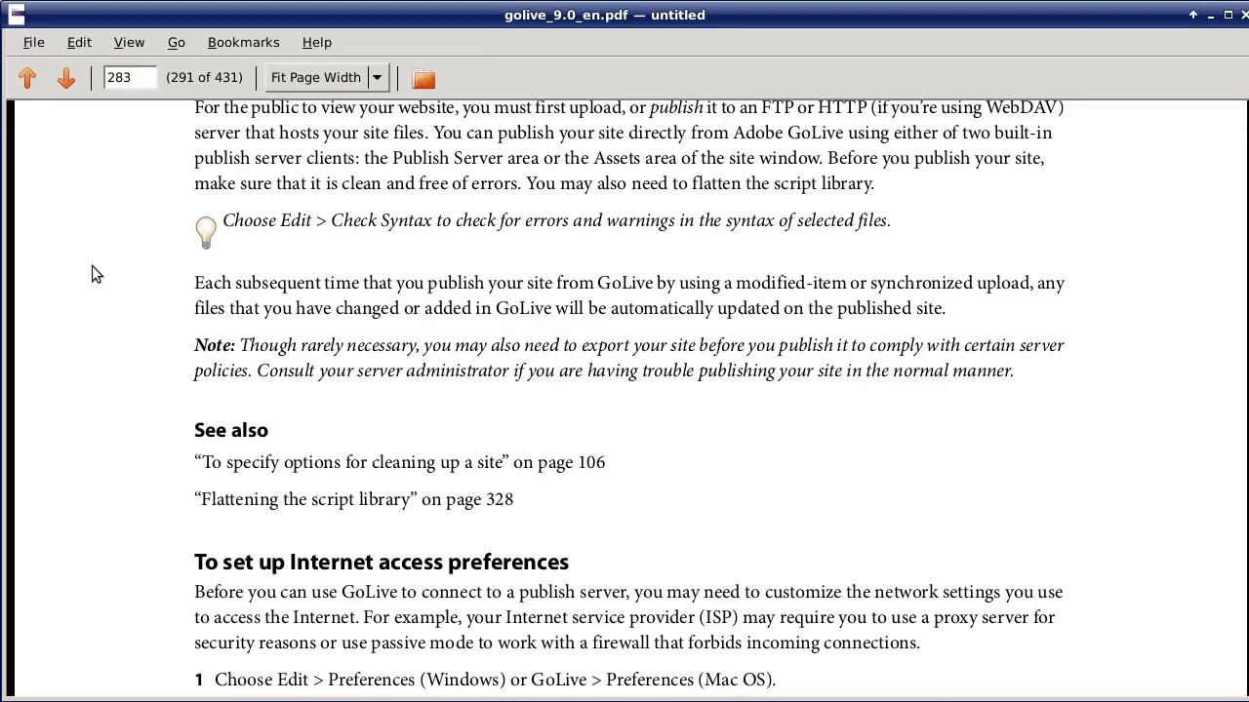
{"action": "scroll", "scroll_direction": "up", "scroll_amount": 3}
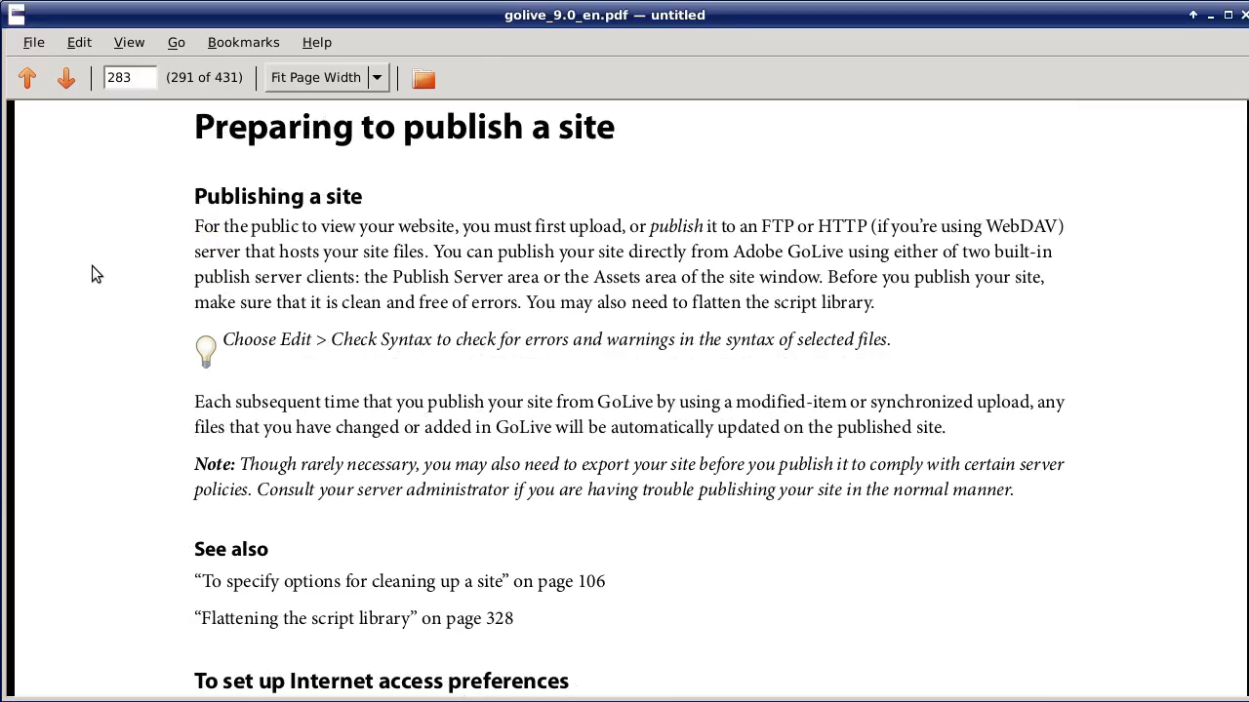
{"action": "scroll", "scroll_direction": "down", "scroll_amount": 3}
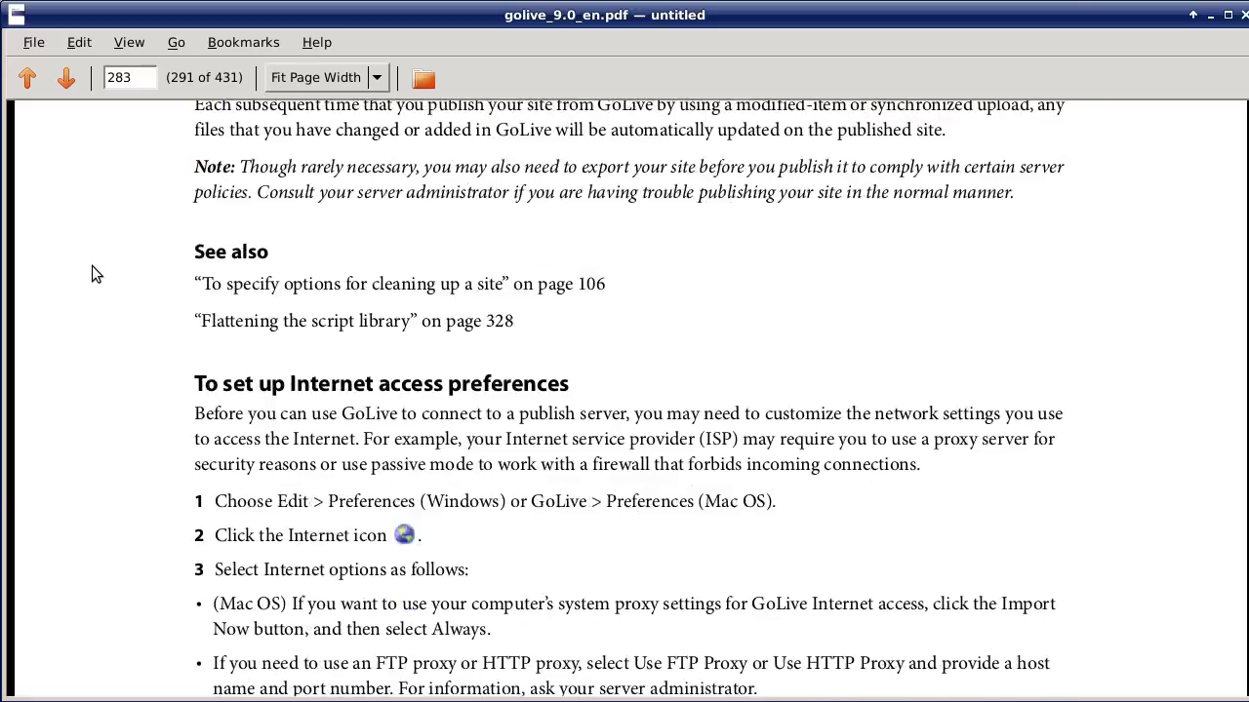
{"action": "scroll", "scroll_direction": "down", "scroll_amount": 3}
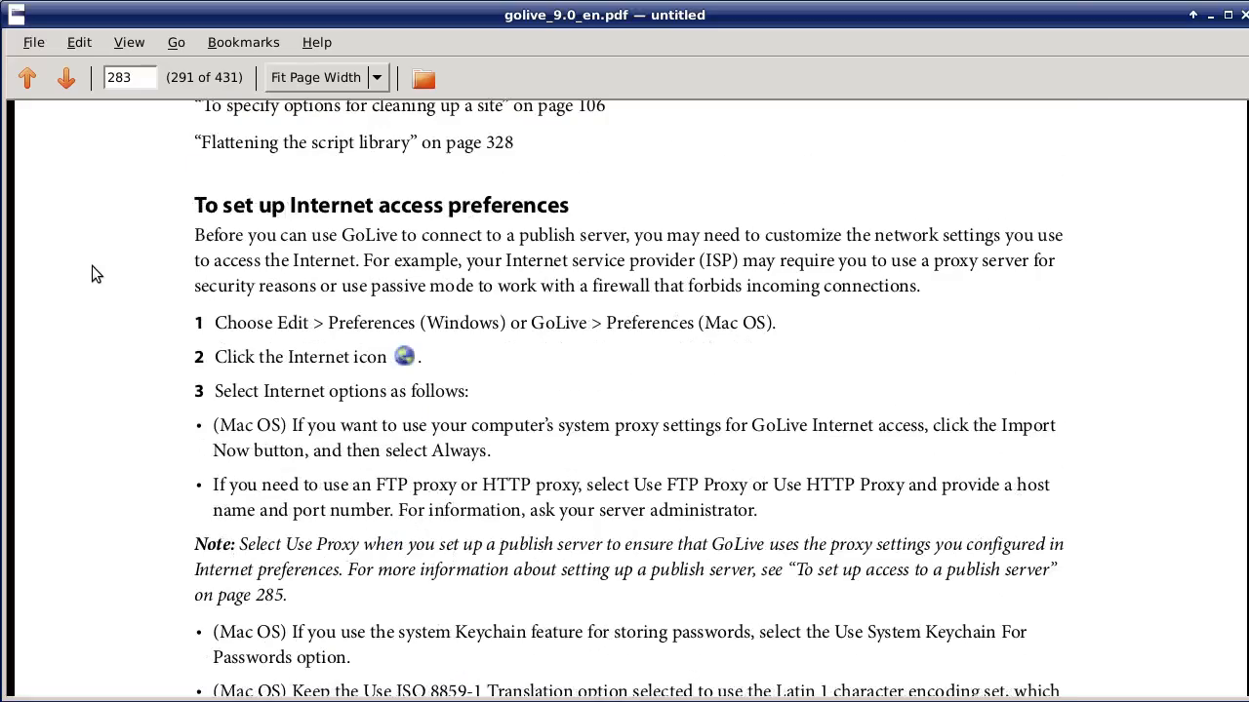
{"action": "scroll", "scroll_direction": "down", "scroll_amount": 3}
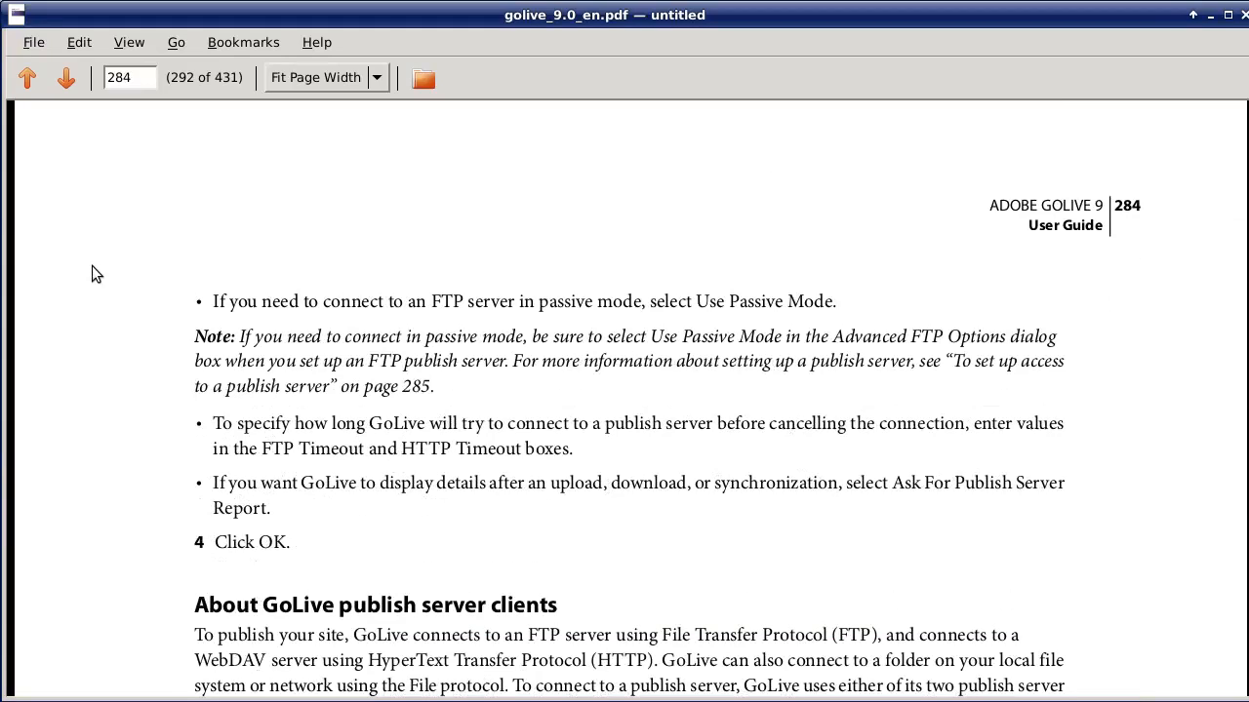
{"action": "scroll", "scroll_direction": "down", "scroll_amount": 3}
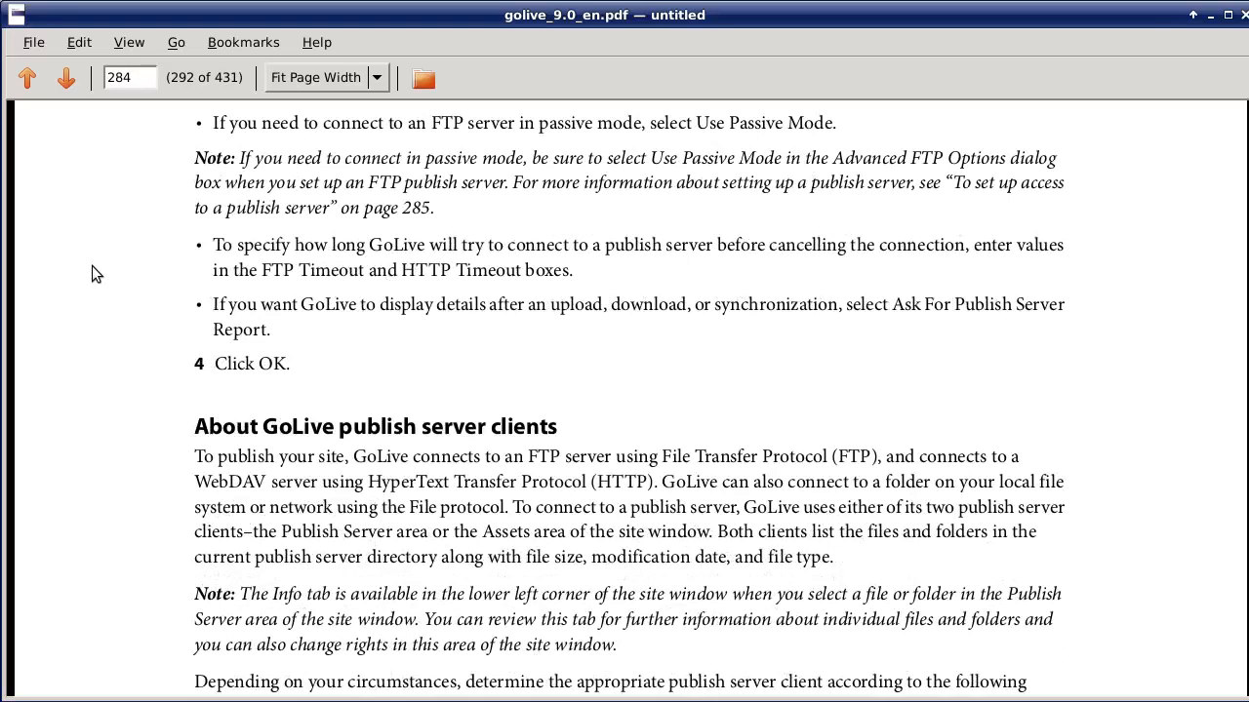
{"action": "scroll", "scroll_direction": "down", "scroll_amount": 3}
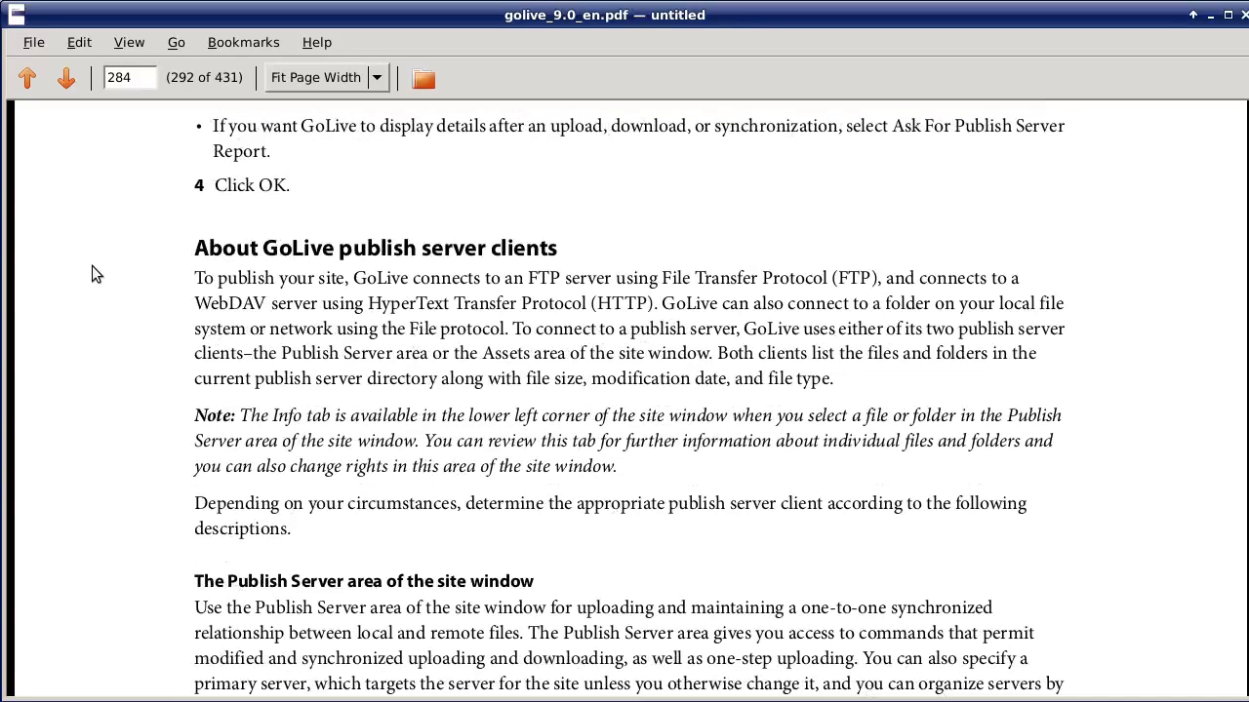
{"action": "scroll", "scroll_direction": "down", "scroll_amount": 3}
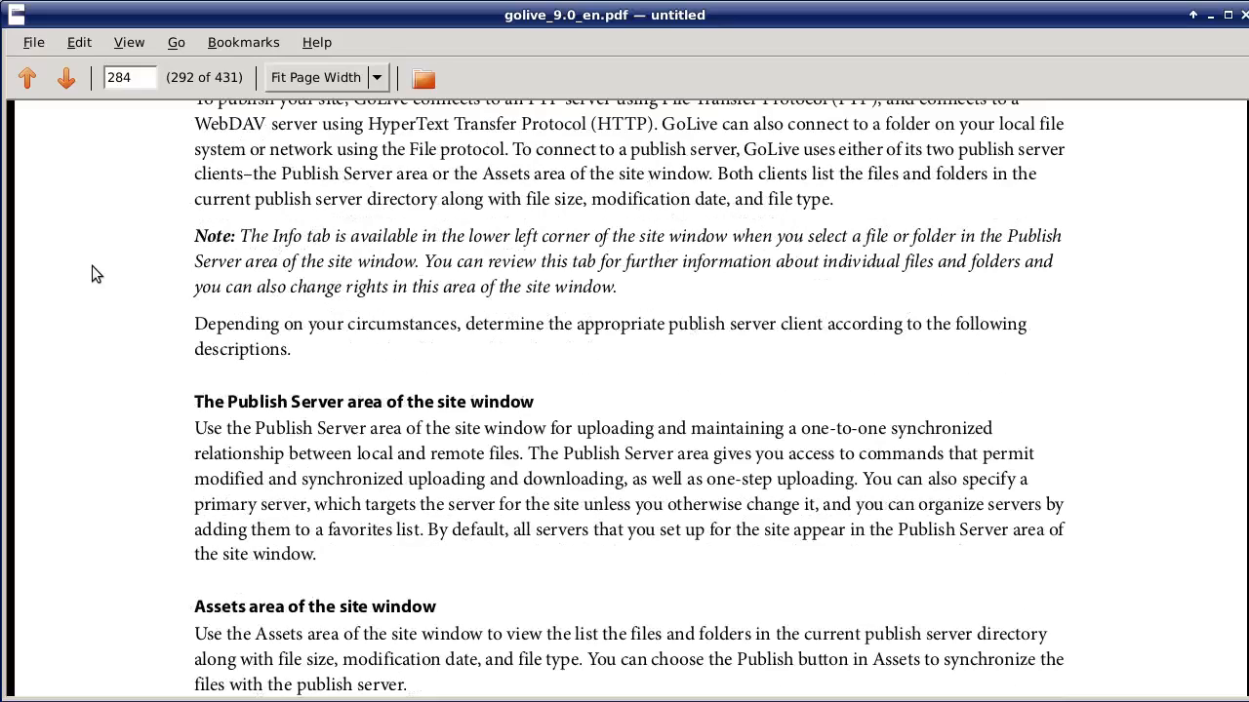
{"action": "scroll", "scroll_direction": "down", "scroll_amount": 3}
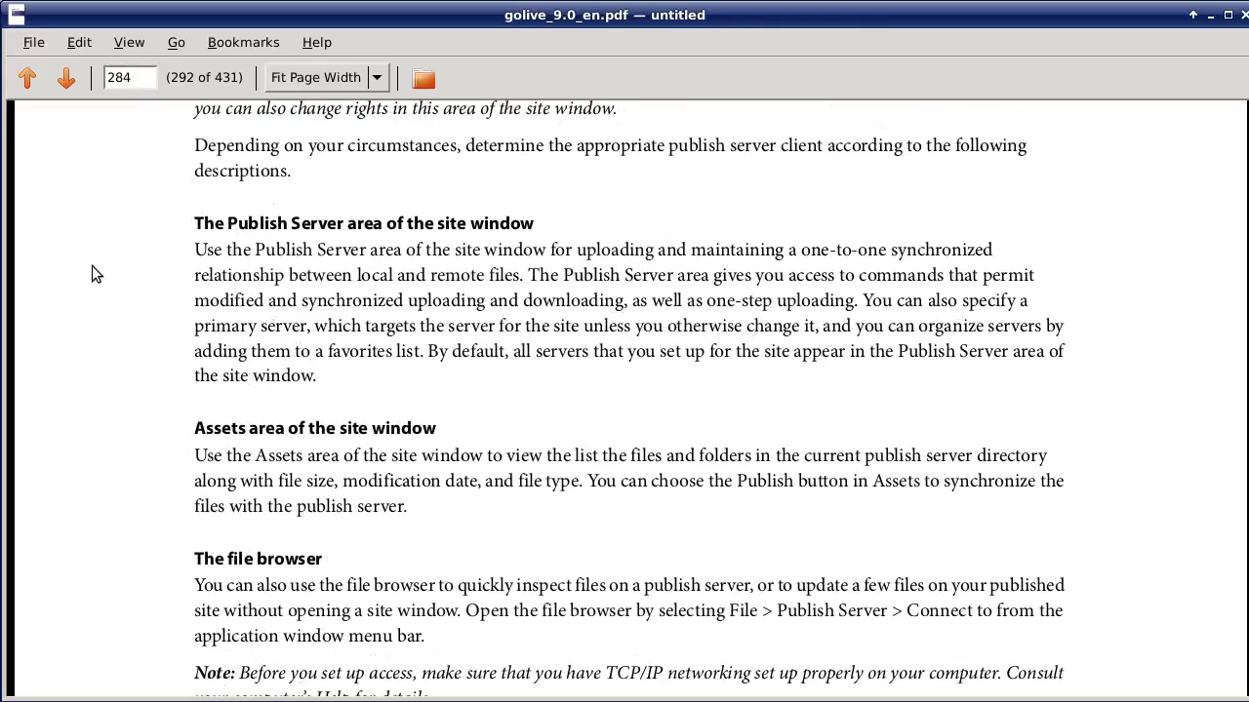
{"action": "scroll", "scroll_direction": "down", "scroll_amount": 3}
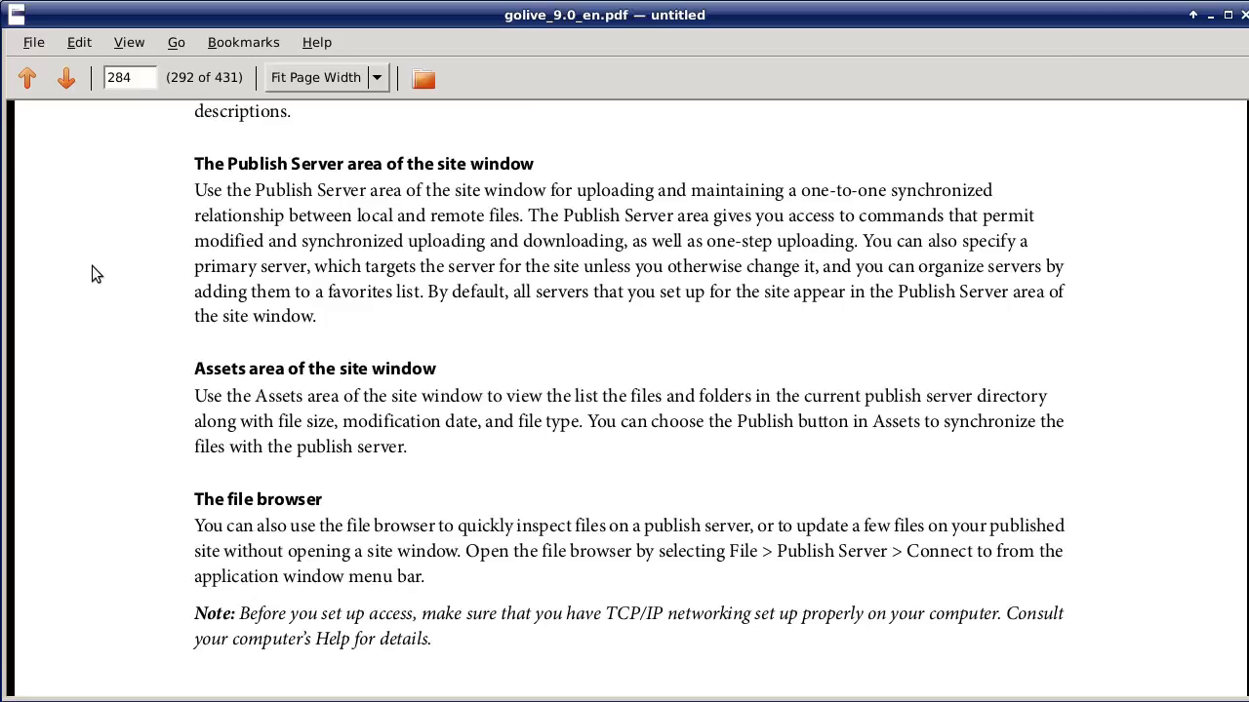
{"action": "scroll", "scroll_direction": "down", "scroll_amount": 3}
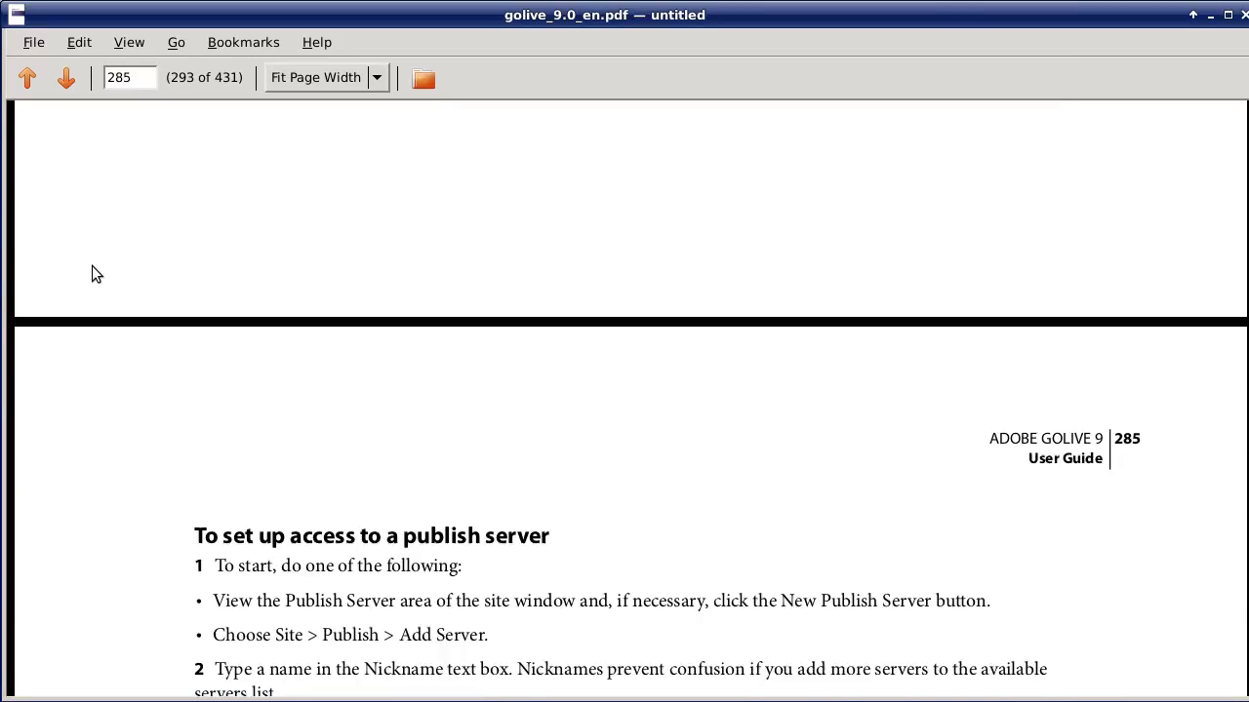
- Read page 285's publish-server setup steps into page 286's 'Uploading and downloading files'
{"action": "scroll", "scroll_direction": "down", "scroll_amount": 3}
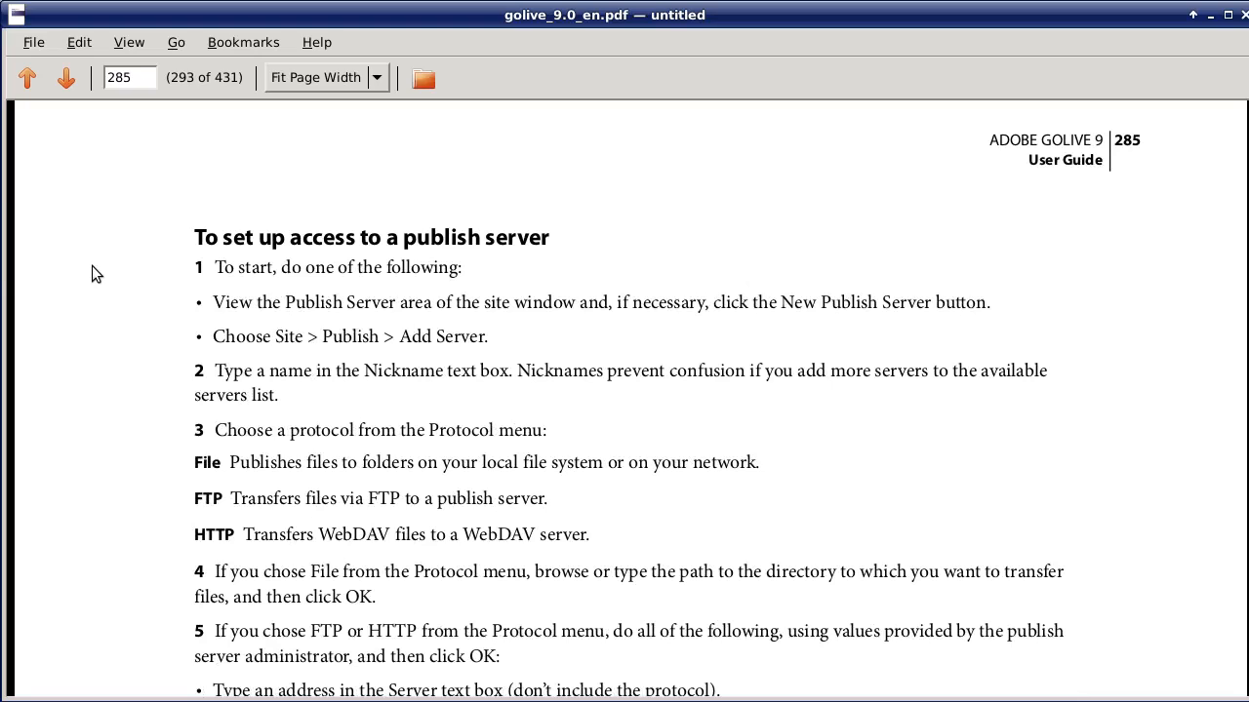
{"action": "scroll", "scroll_direction": "down", "scroll_amount": 3}
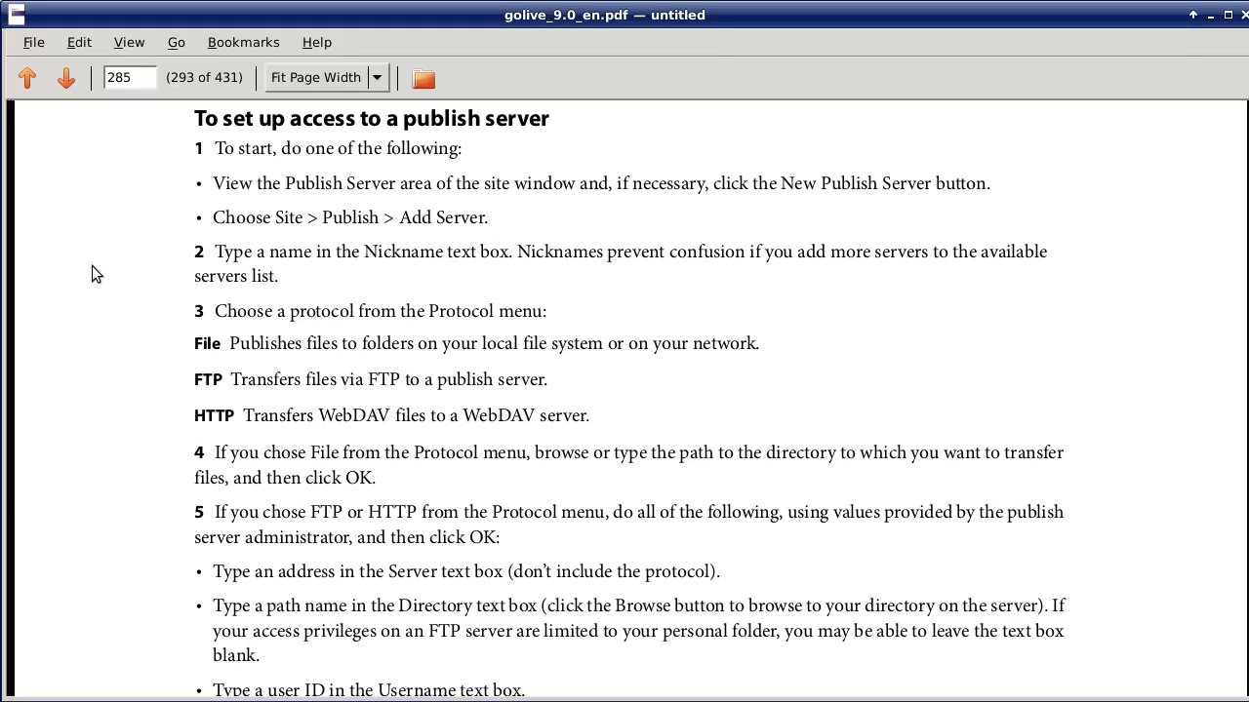
{"action": "scroll", "scroll_direction": "down", "scroll_amount": 3}
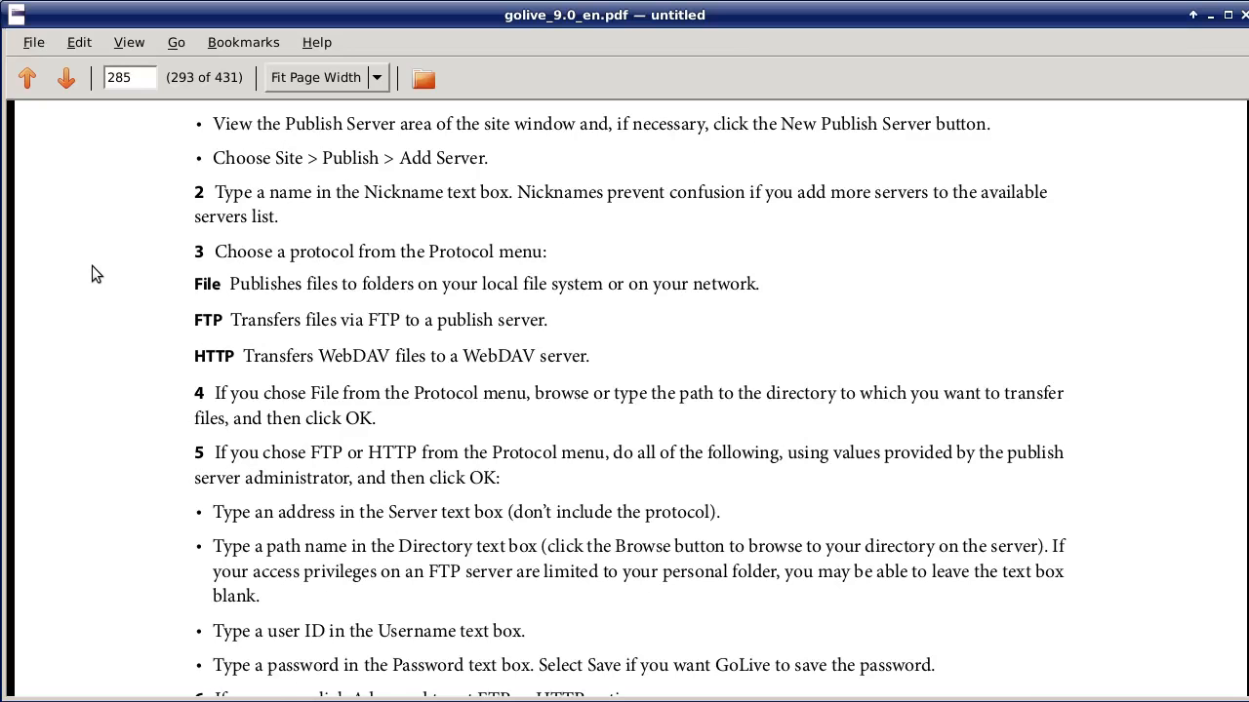
{"action": "scroll", "scroll_direction": "down", "scroll_amount": 3}
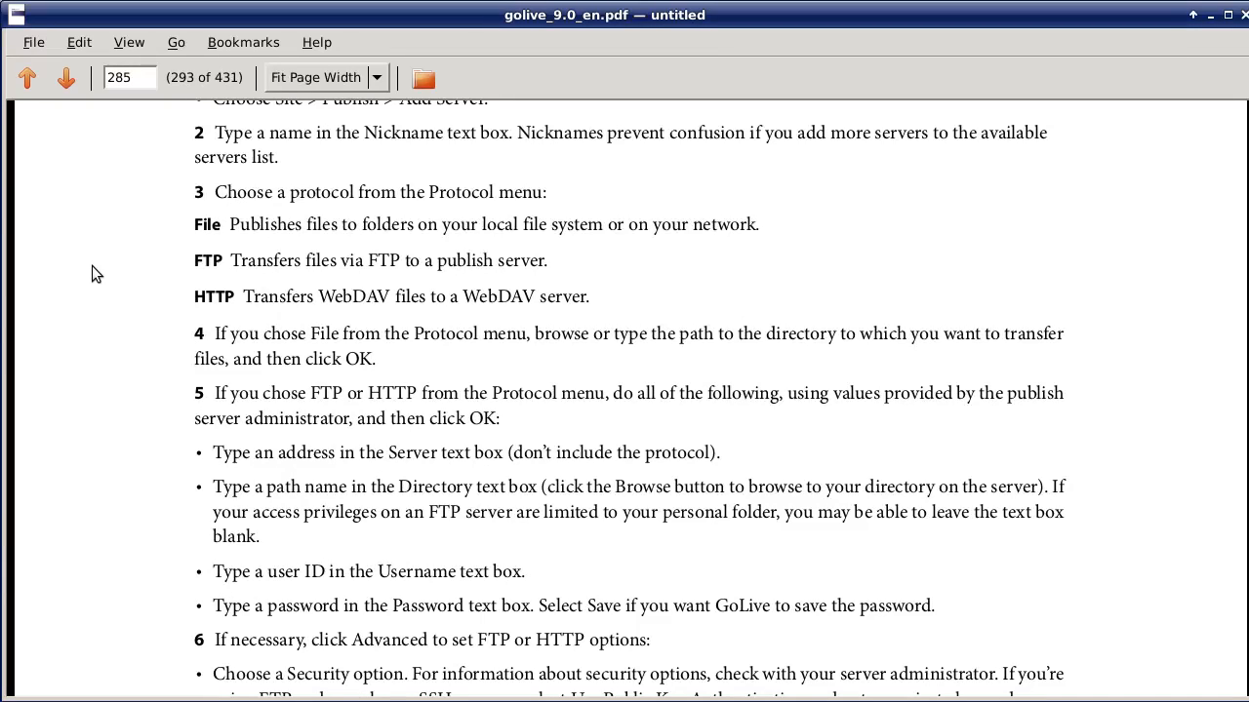
{"action": "scroll", "scroll_direction": "down", "scroll_amount": 3}
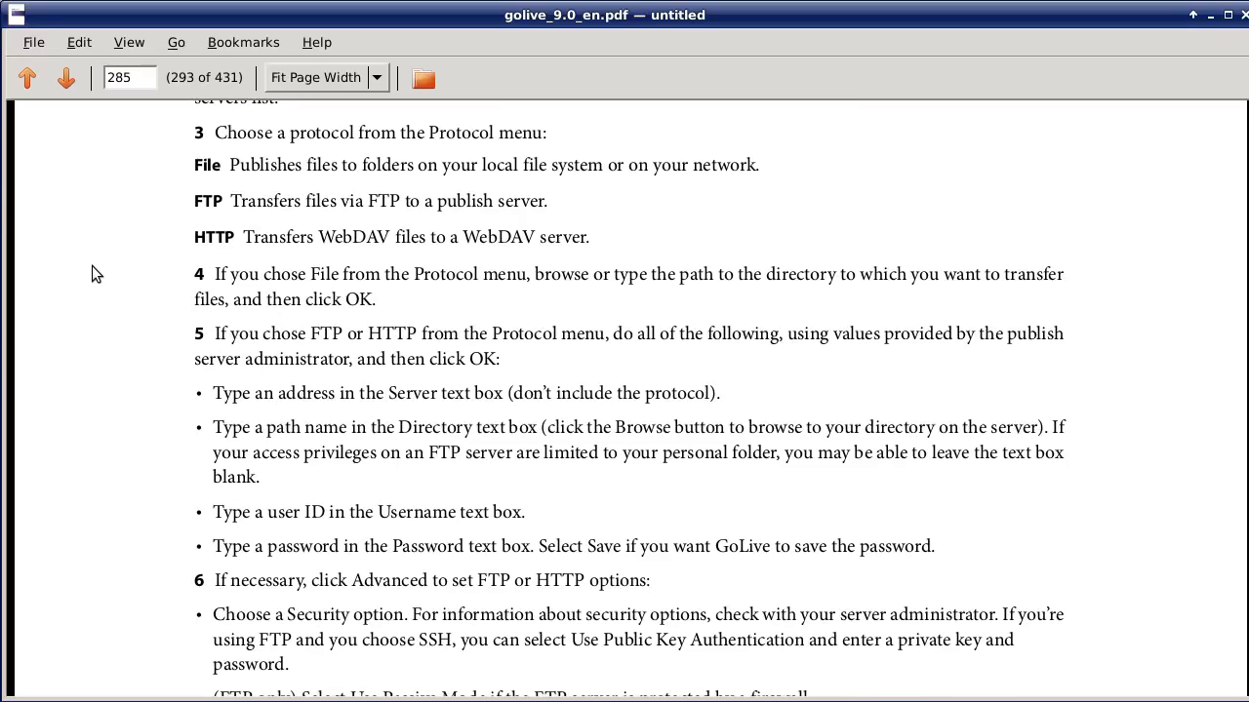
{"action": "scroll", "scroll_direction": "down", "scroll_amount": 3}
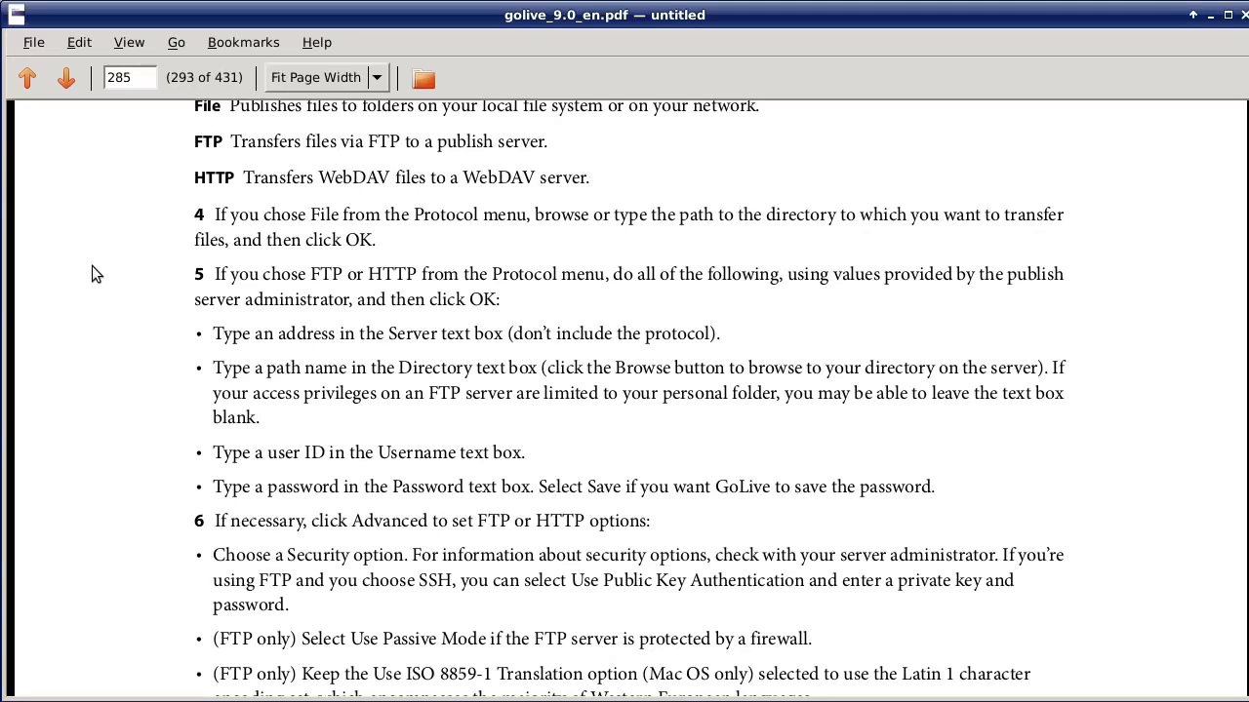
- Continue to page 287, then scroll back to page 285's steps on adding servers to favorites
{"action": "scroll", "scroll_direction": "down", "scroll_amount": 3}
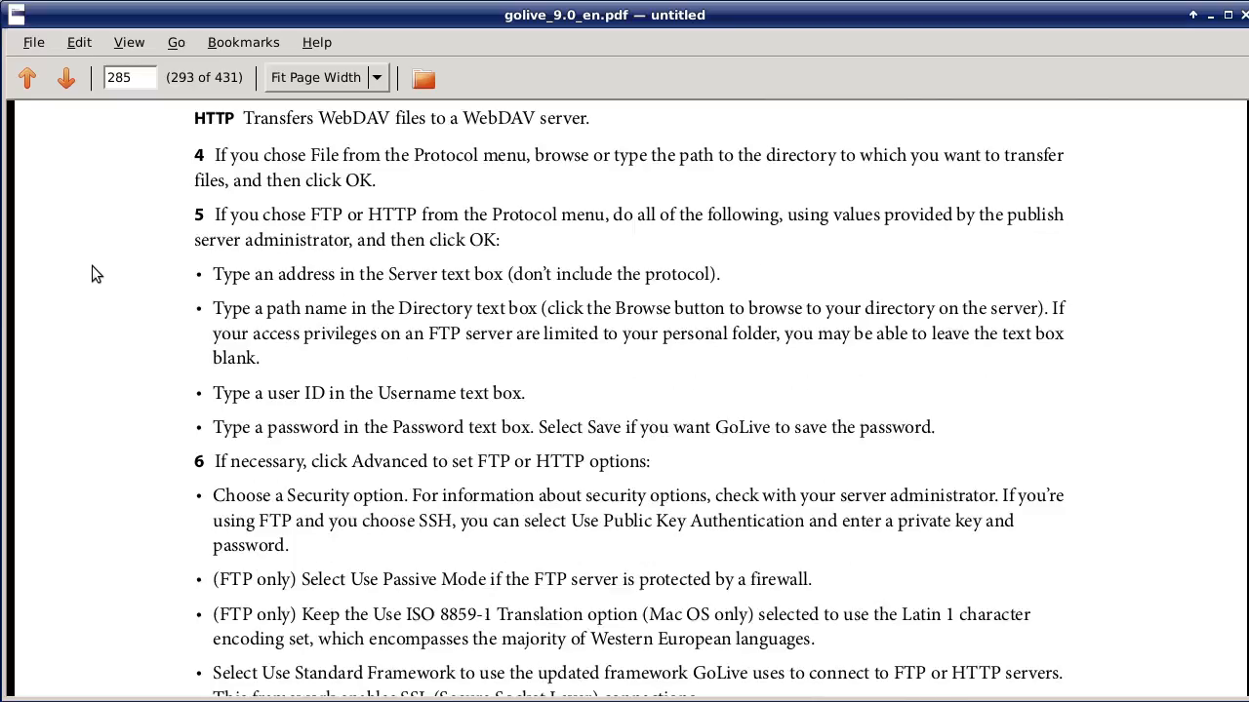
{"action": "scroll", "scroll_direction": "down", "scroll_amount": 3}
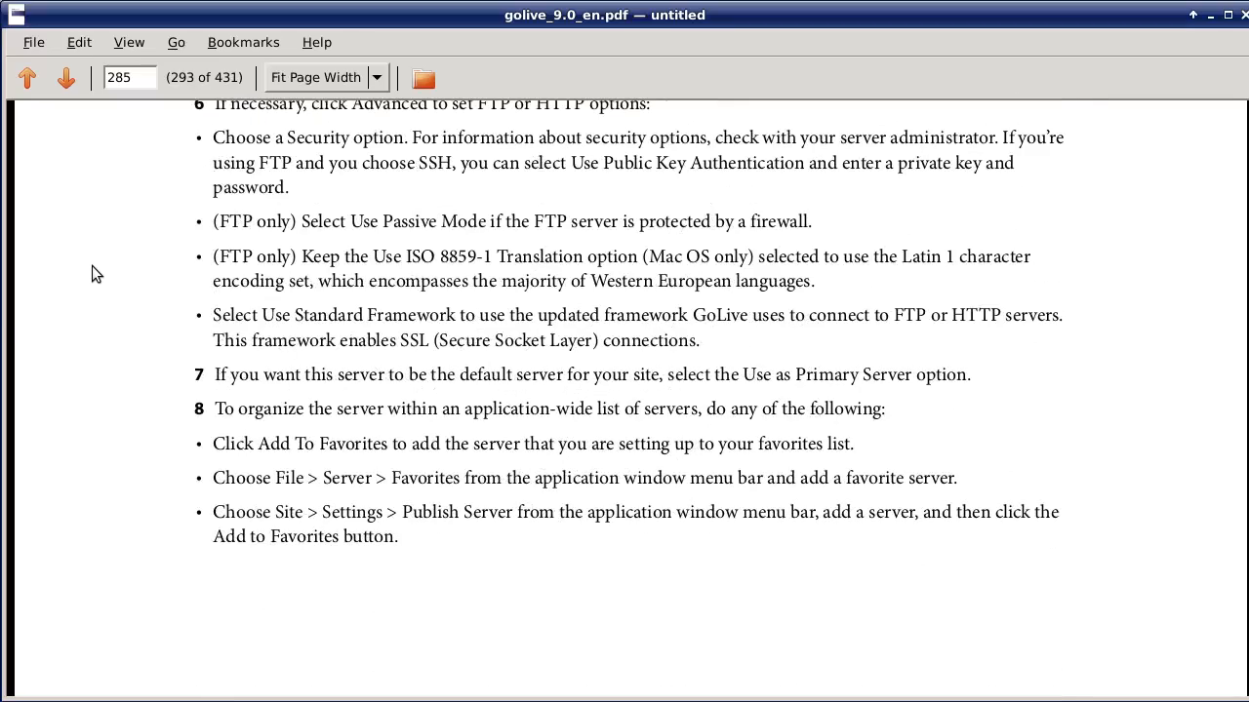
{"action": "scroll", "scroll_direction": "down", "scroll_amount": 3}
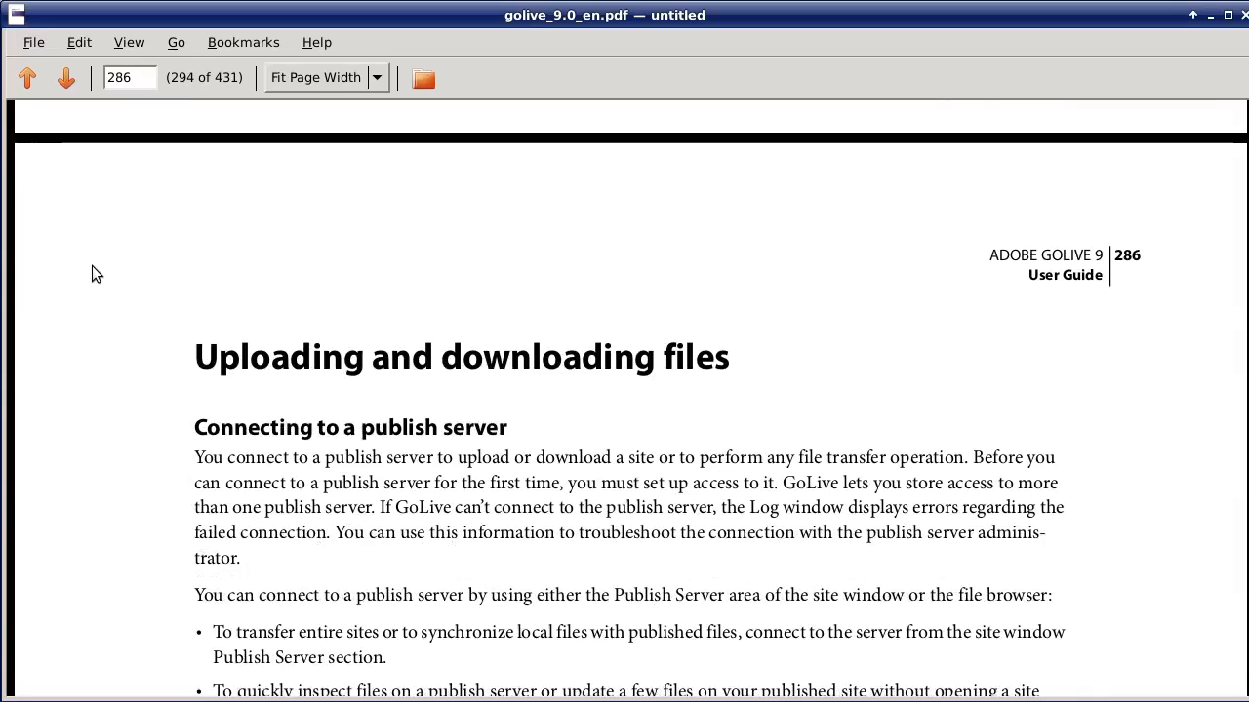
{"action": "scroll", "scroll_direction": "down", "scroll_amount": 3}
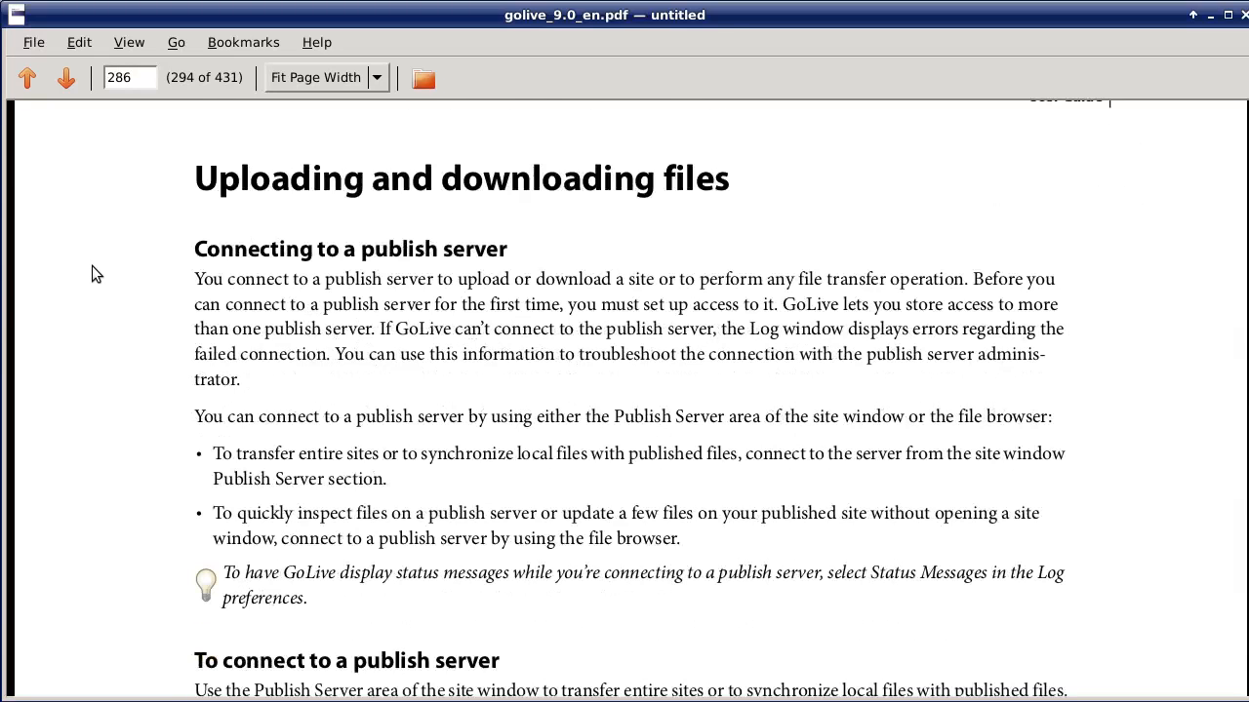
{"action": "scroll", "scroll_direction": "down", "scroll_amount": 3}
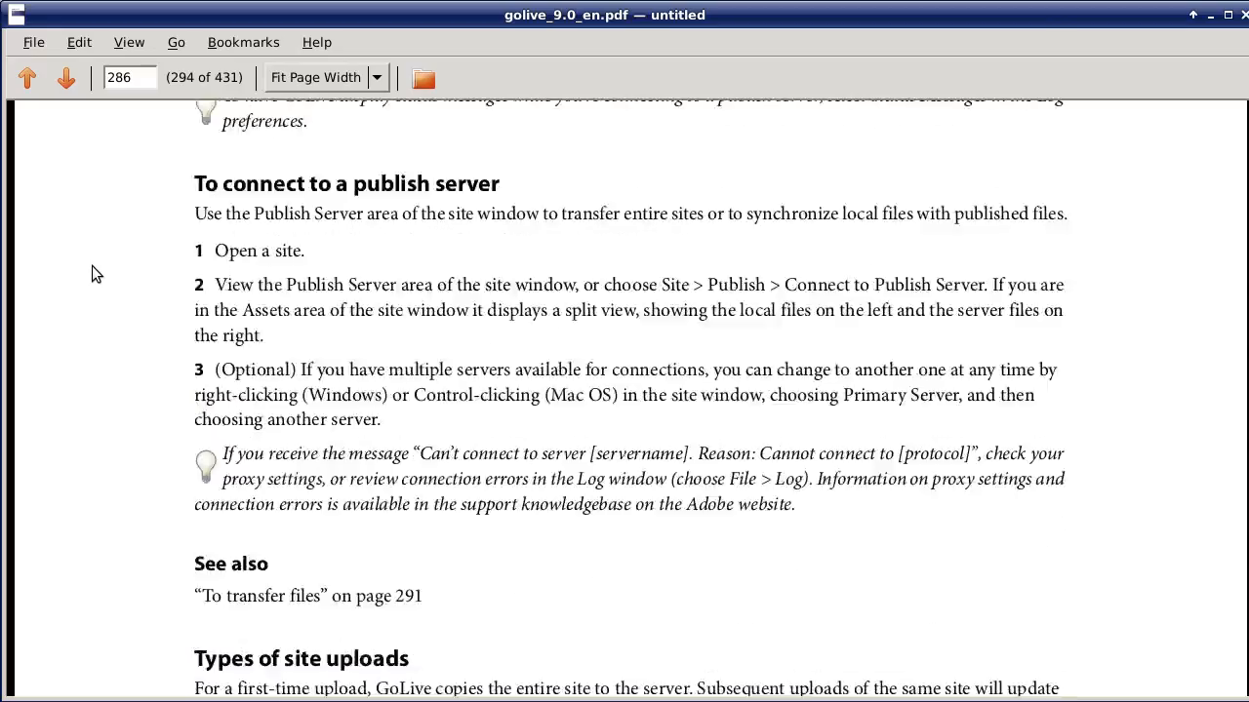
{"action": "scroll", "scroll_direction": "down", "scroll_amount": 3}
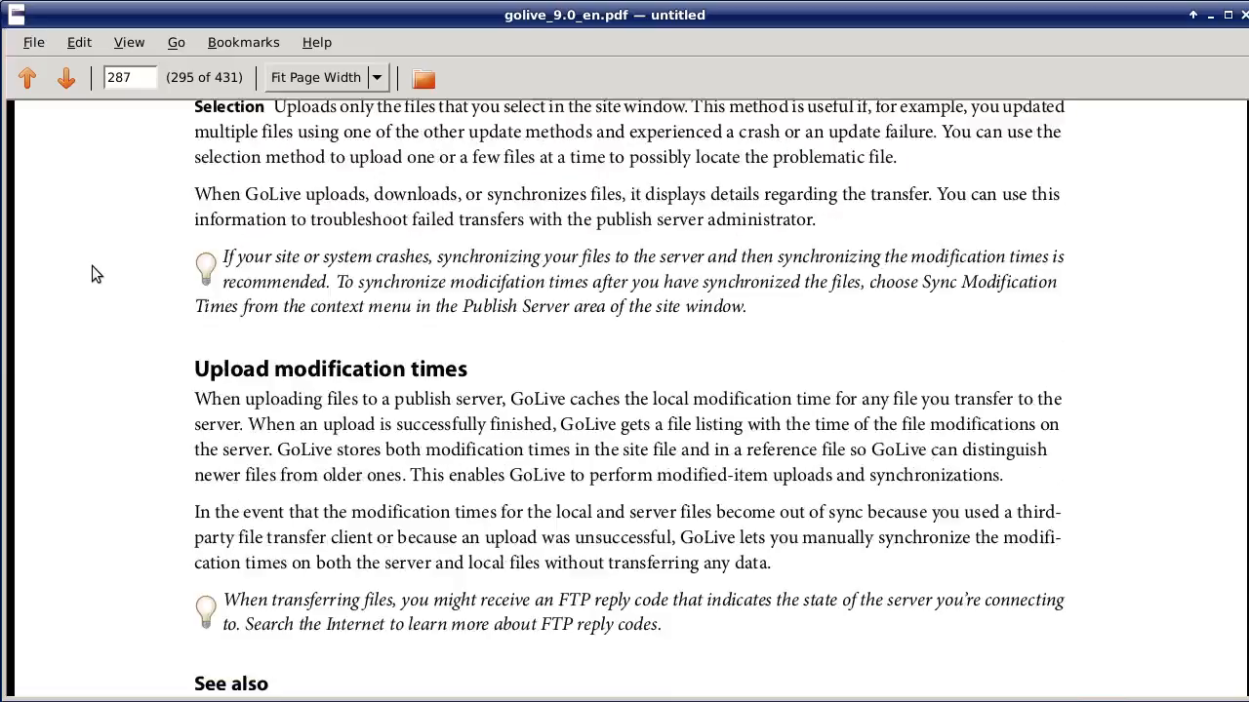
{"action": "scroll", "scroll_direction": "up", "scroll_amount": 3}
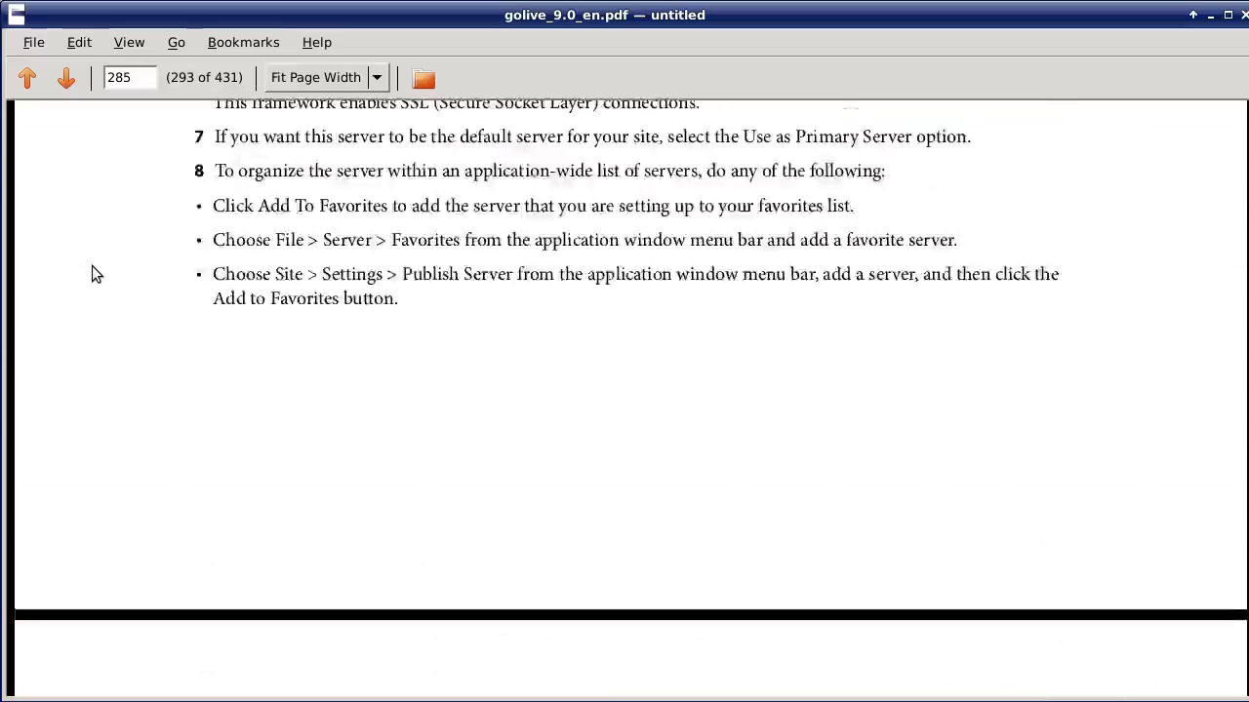
- Bring Chrome forward on the 'Adobe go Live' tab and scroll the tips post back to its title
{"action": "left_click", "coordinate": [28, 78]}
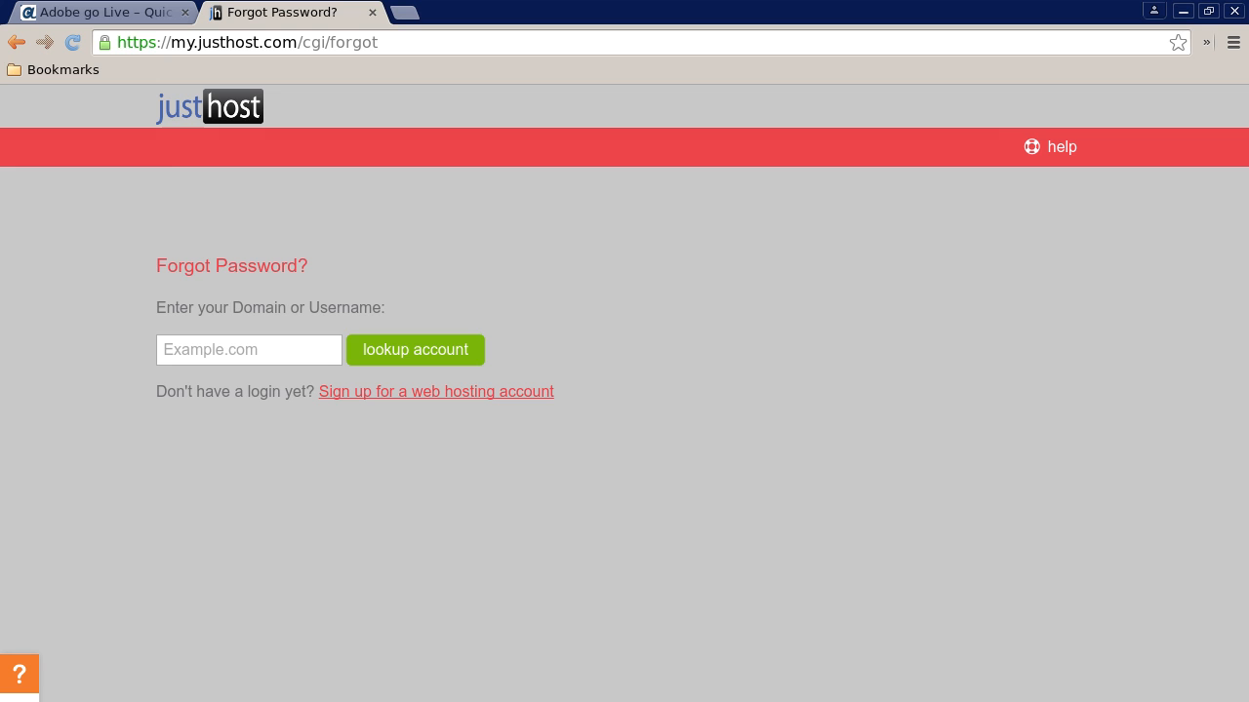
{"action": "left_click", "coordinate": [97, 12]}
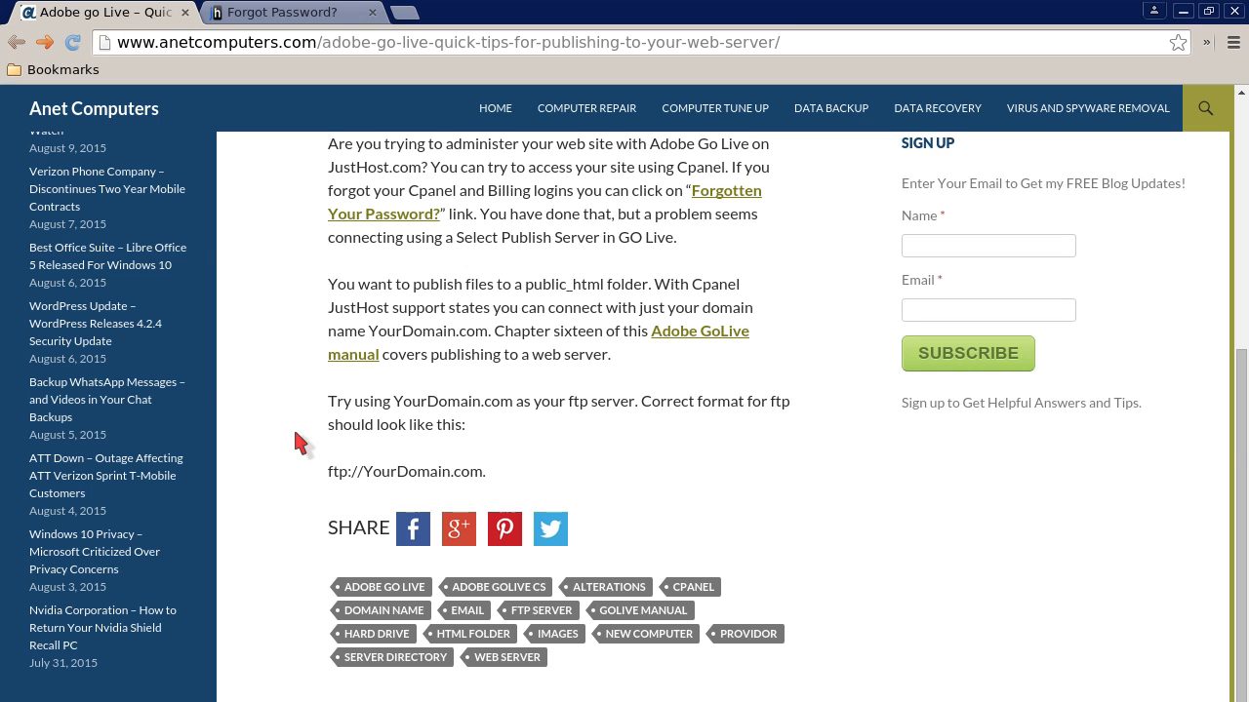
{"action": "scroll", "scroll_direction": "up", "scroll_amount": 3}
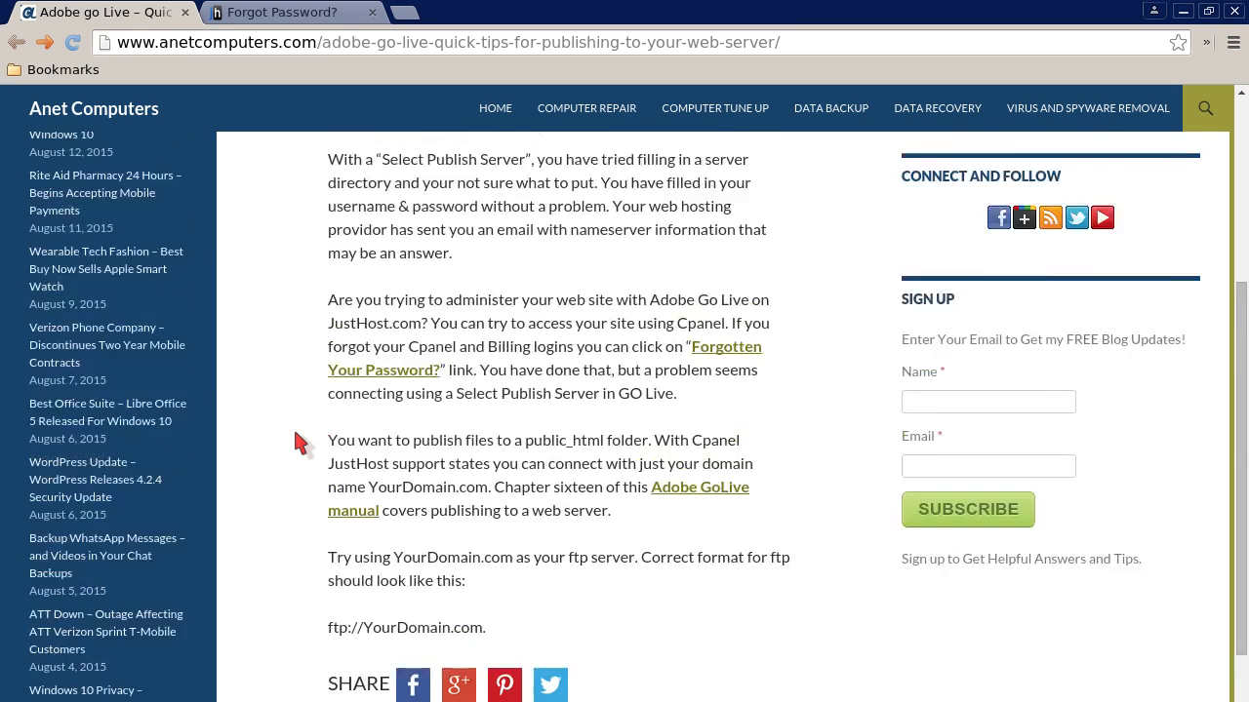
{"action": "scroll", "scroll_direction": "up", "scroll_amount": 3}
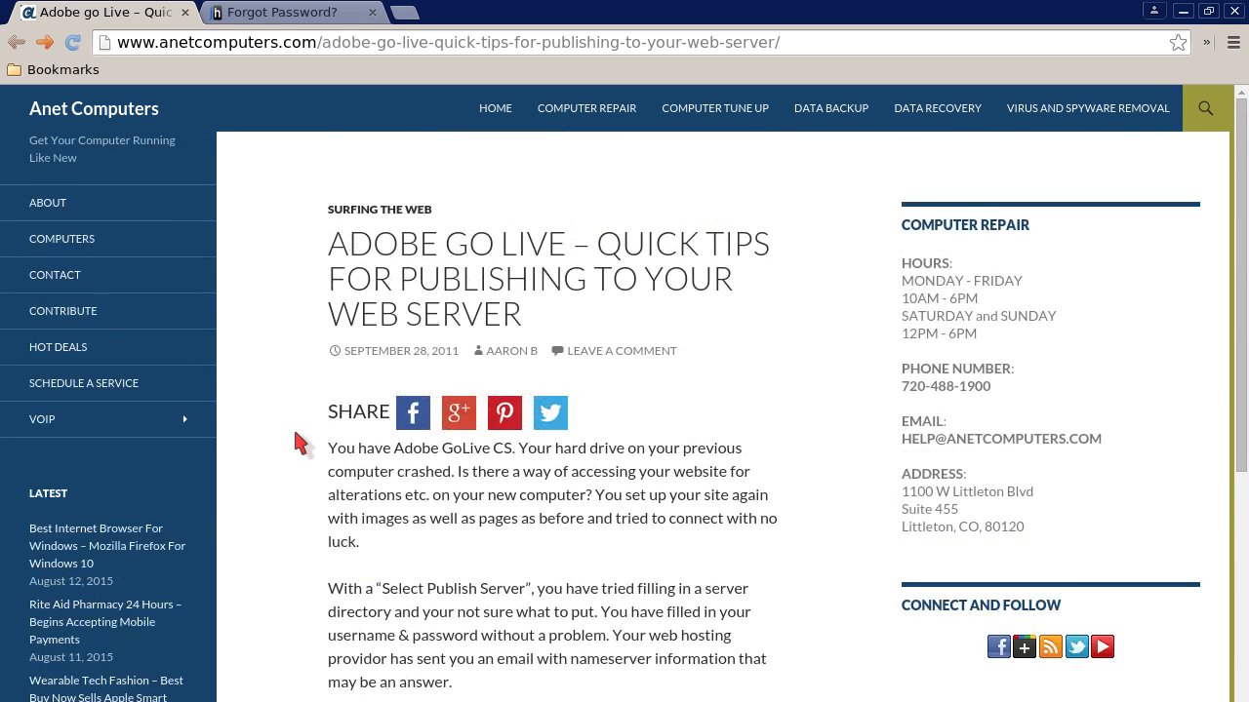